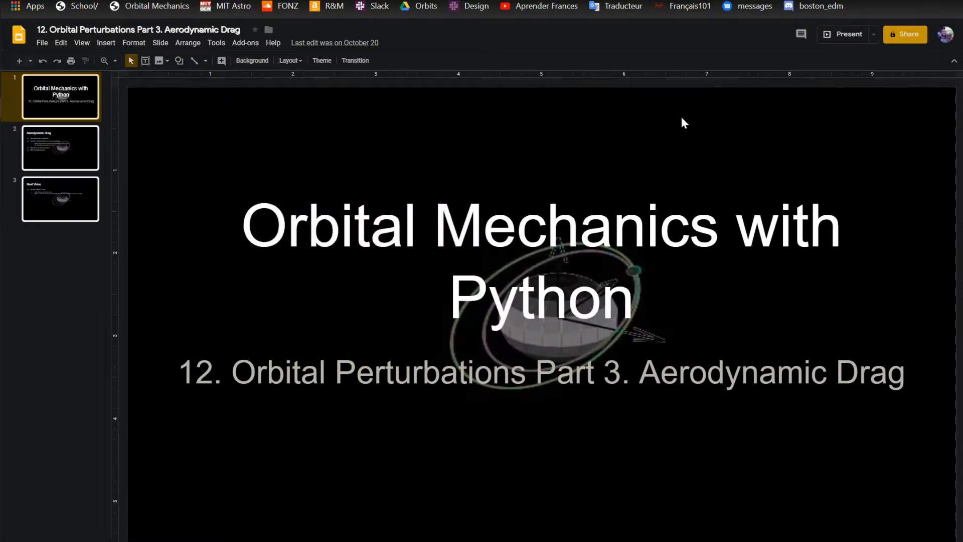
mouse_move(673, 131)
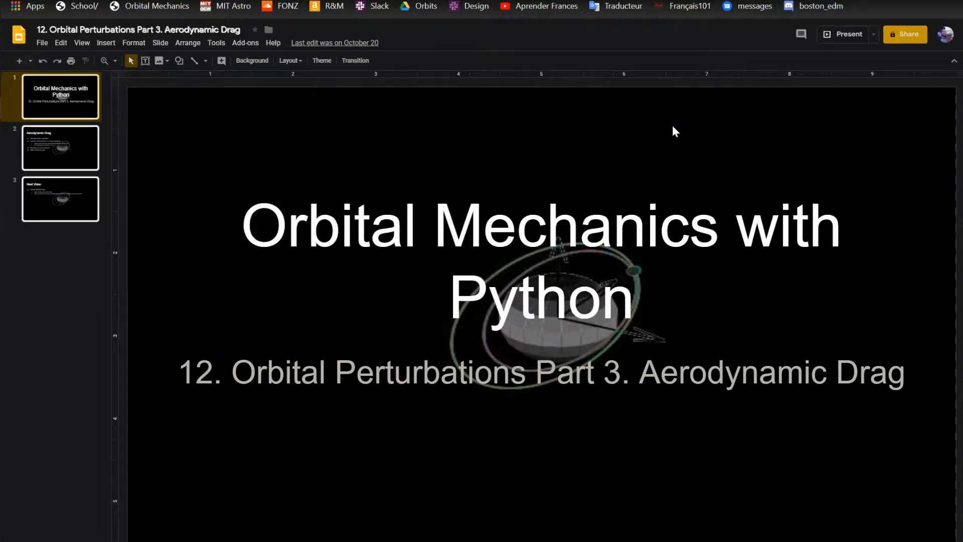
Switch Chrome to NASA Glenn's Modern Drag Equation page
click(60, 148)
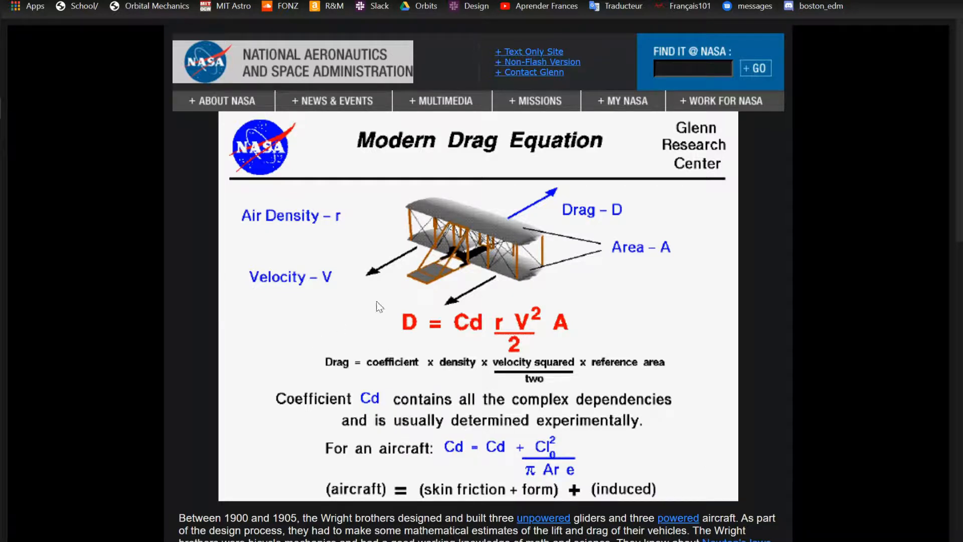
mouse_move(417, 356)
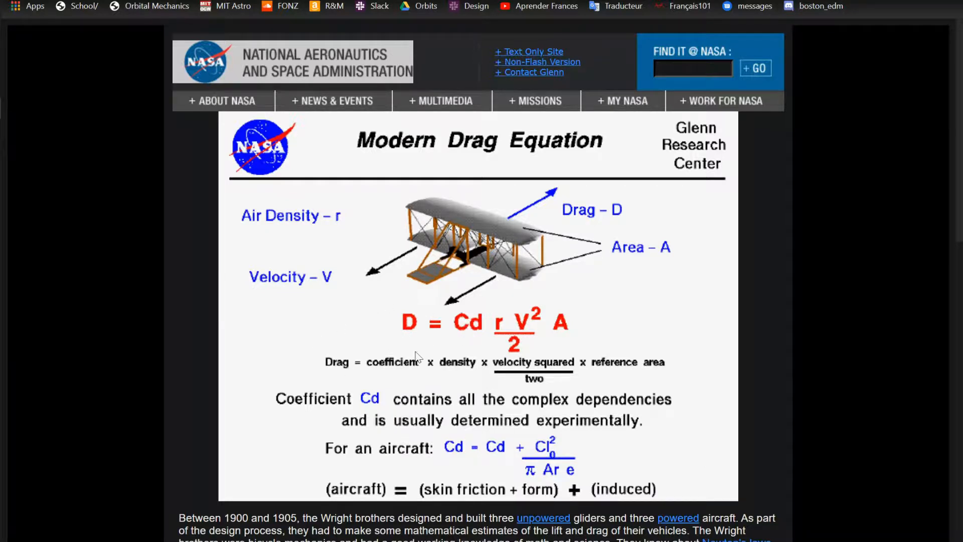
mouse_move(507, 300)
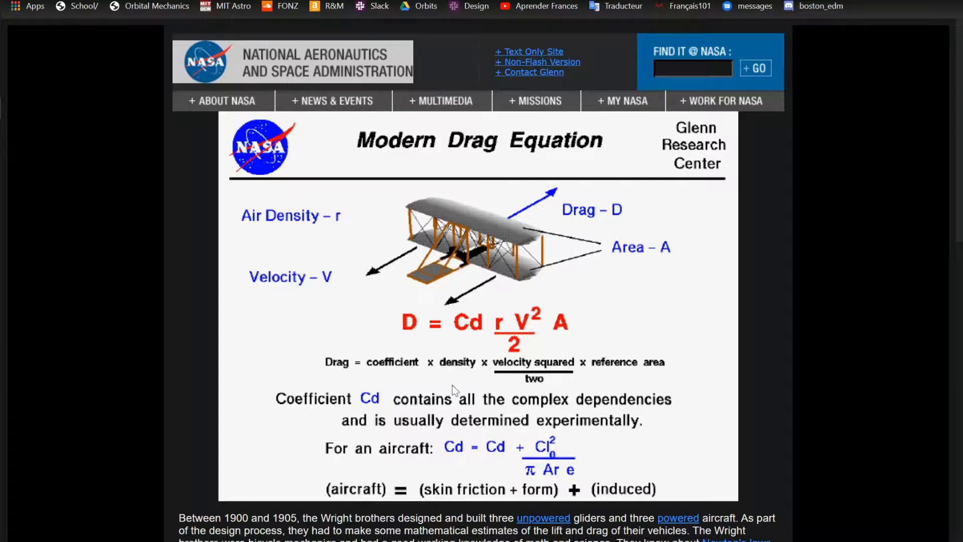
mouse_move(498, 341)
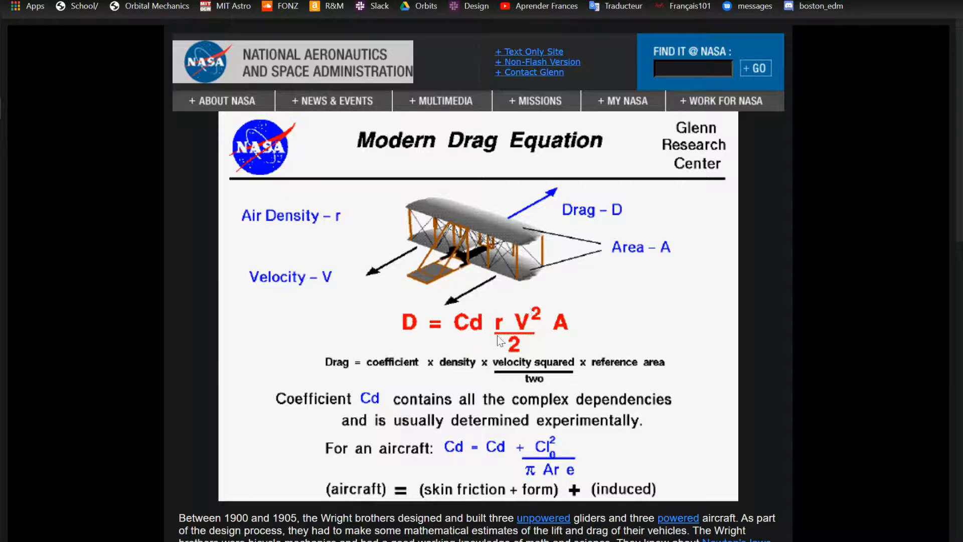
mouse_move(535, 318)
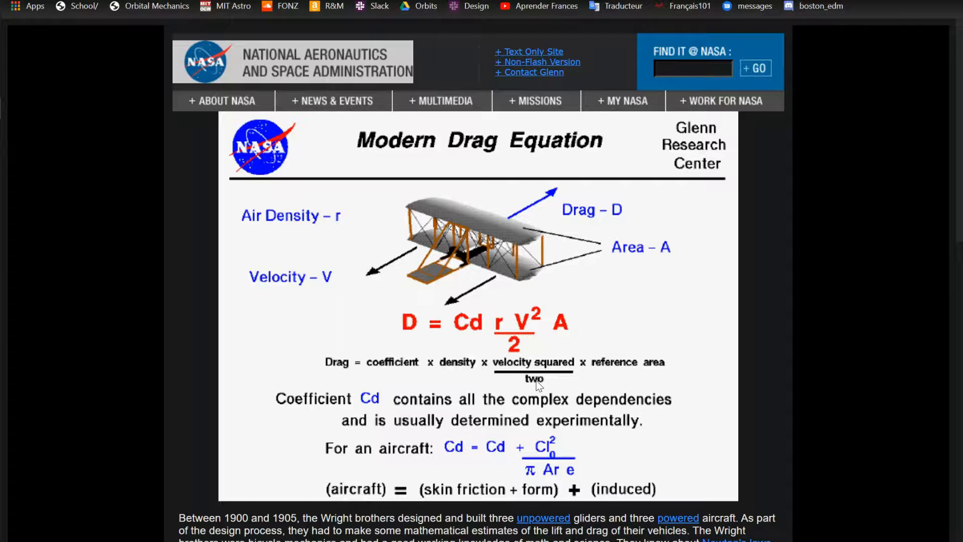
mouse_move(534, 322)
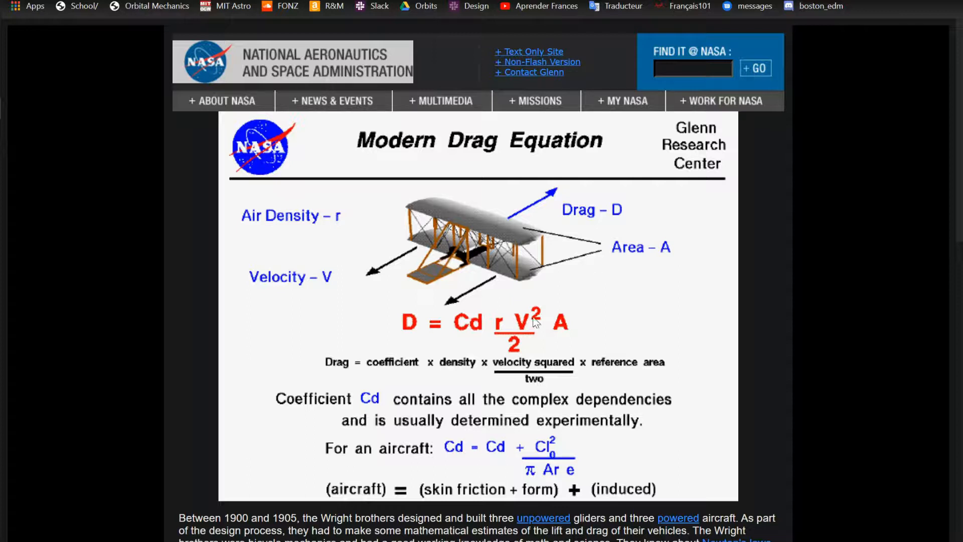
mouse_move(670, 369)
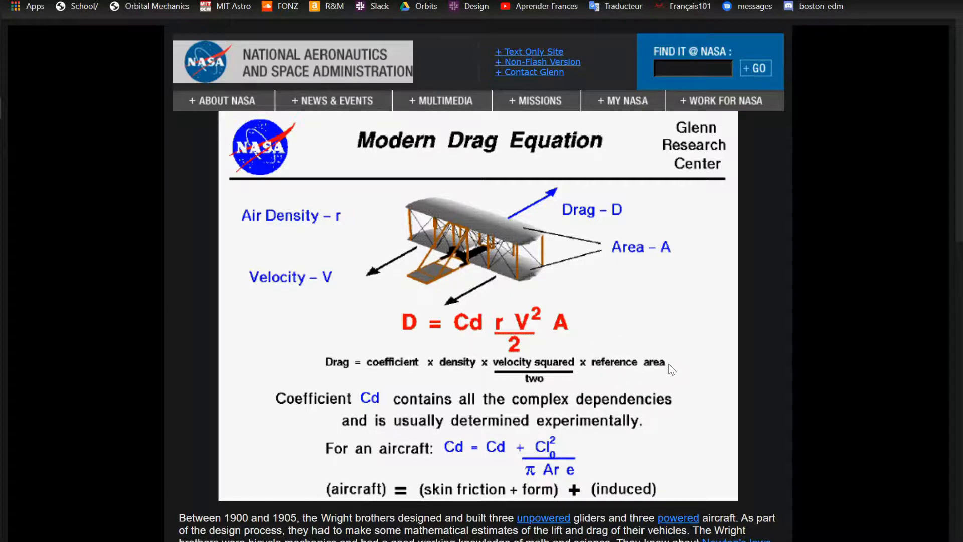
mouse_move(306, 397)
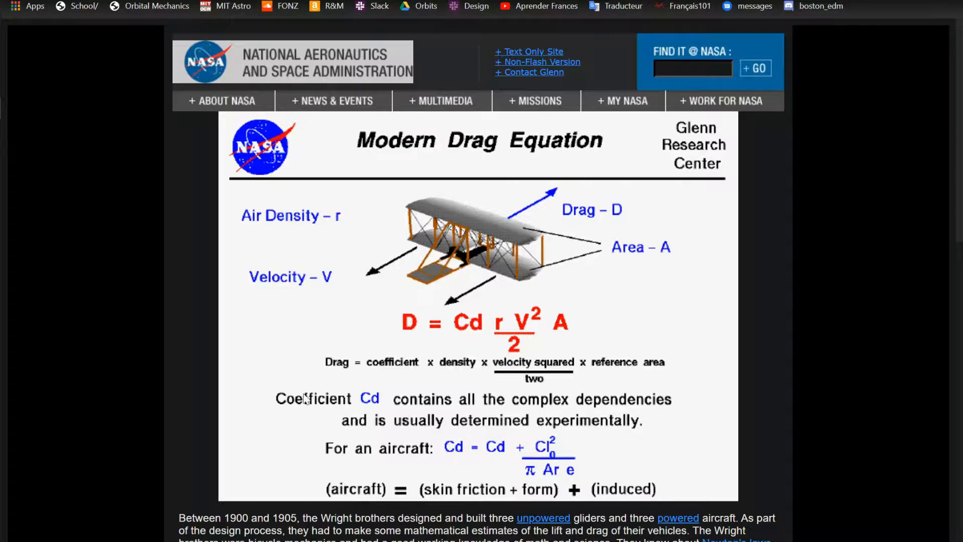
mouse_move(399, 311)
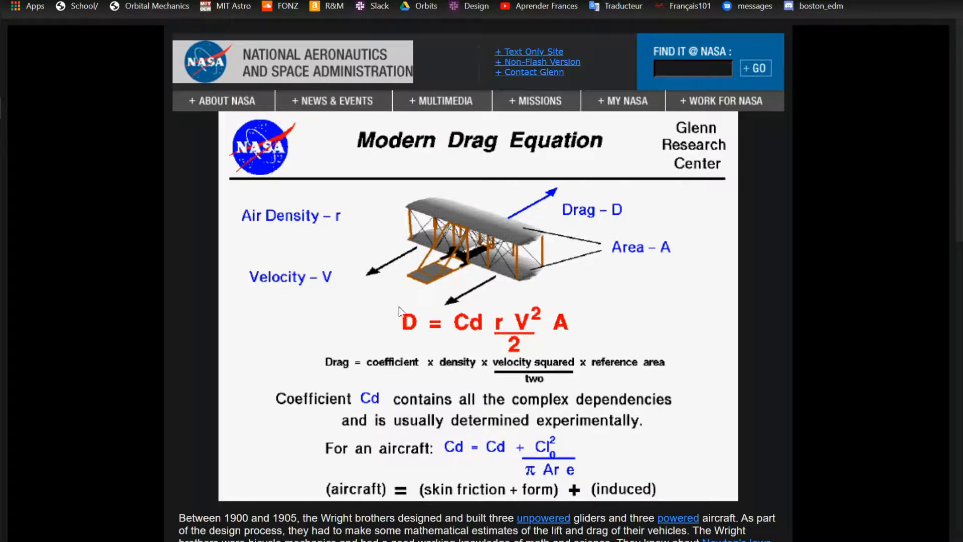
mouse_move(583, 292)
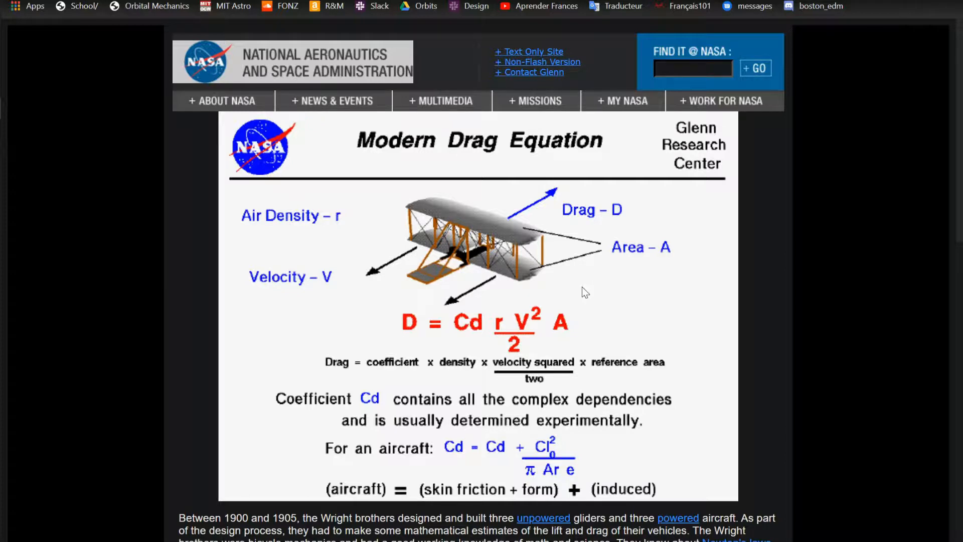
mouse_move(950, 159)
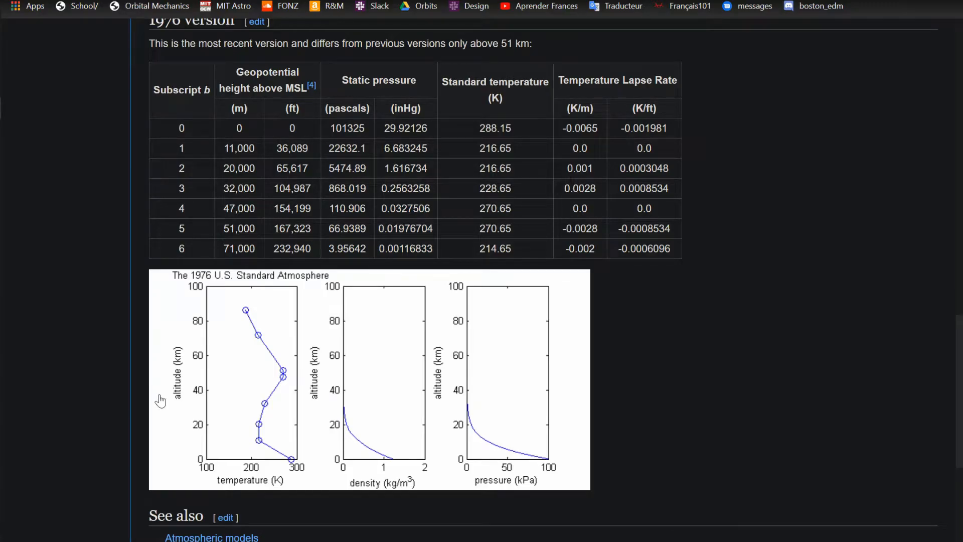
mouse_move(151, 385)
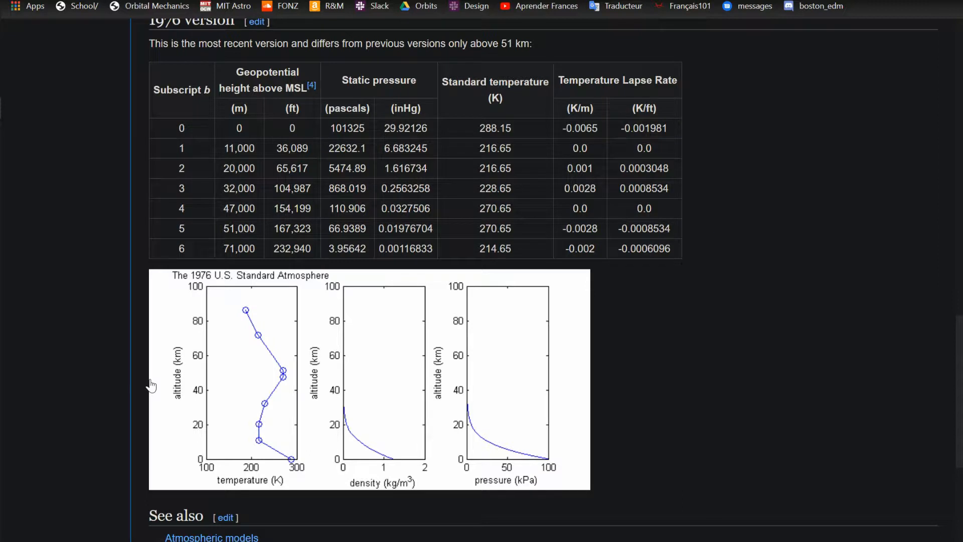
mouse_move(460, 453)
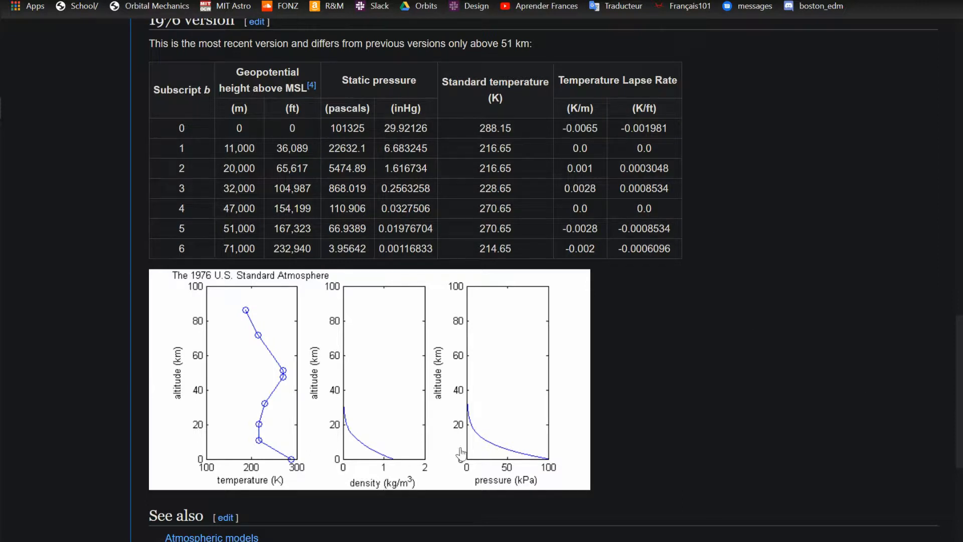
mouse_move(619, 468)
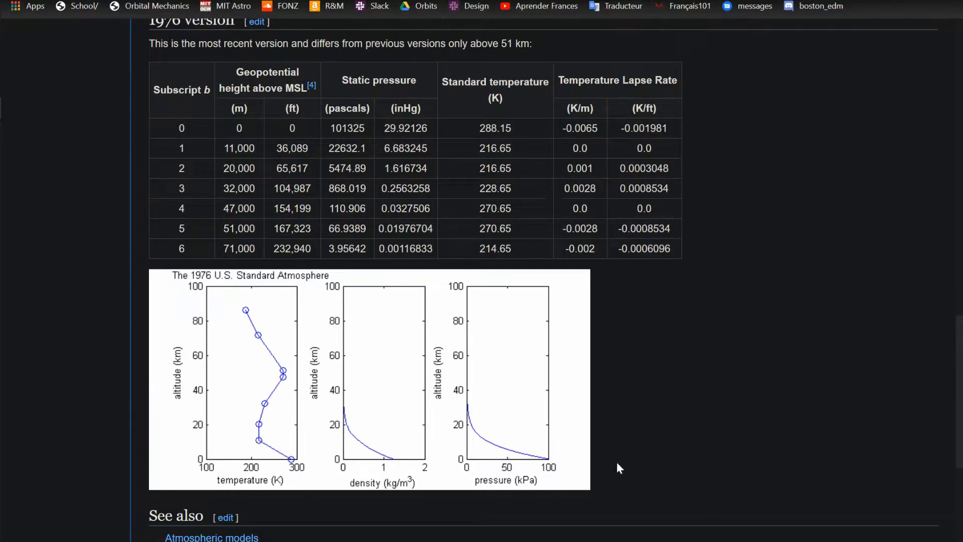
mouse_move(475, 422)
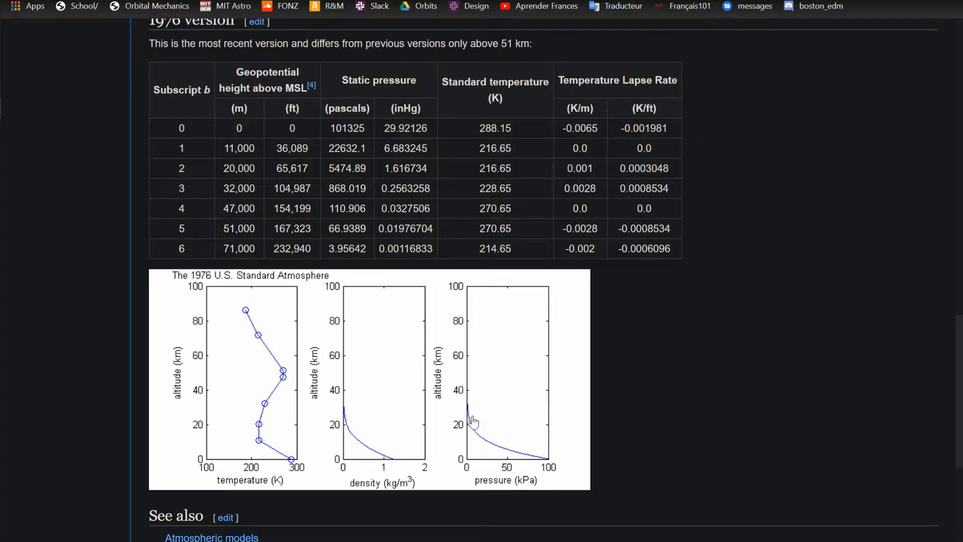
mouse_move(540, 479)
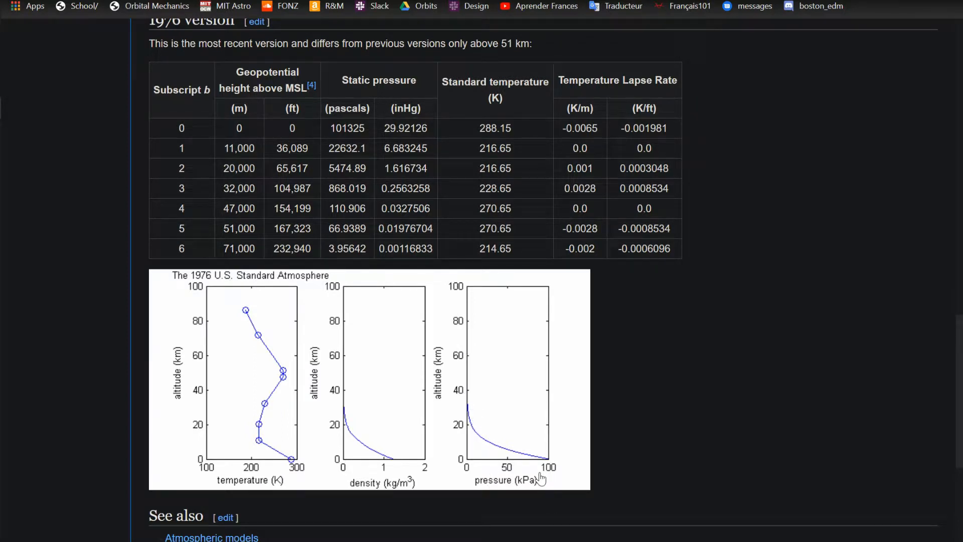
mouse_move(472, 470)
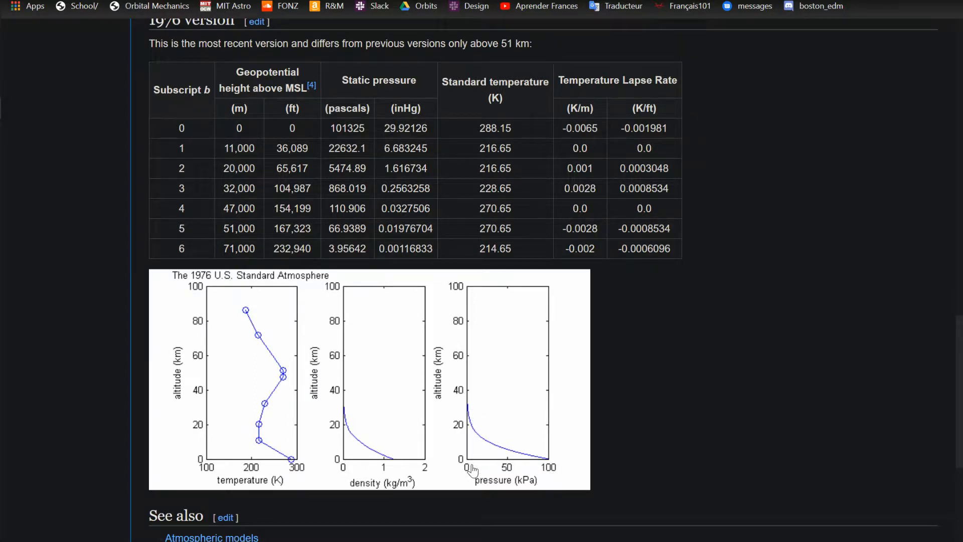
mouse_move(683, 463)
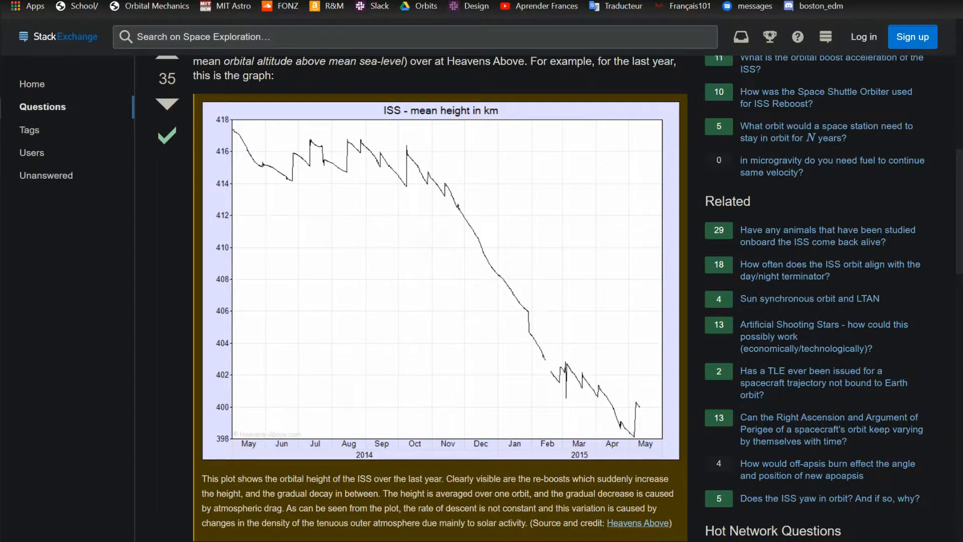
mouse_move(196, 208)
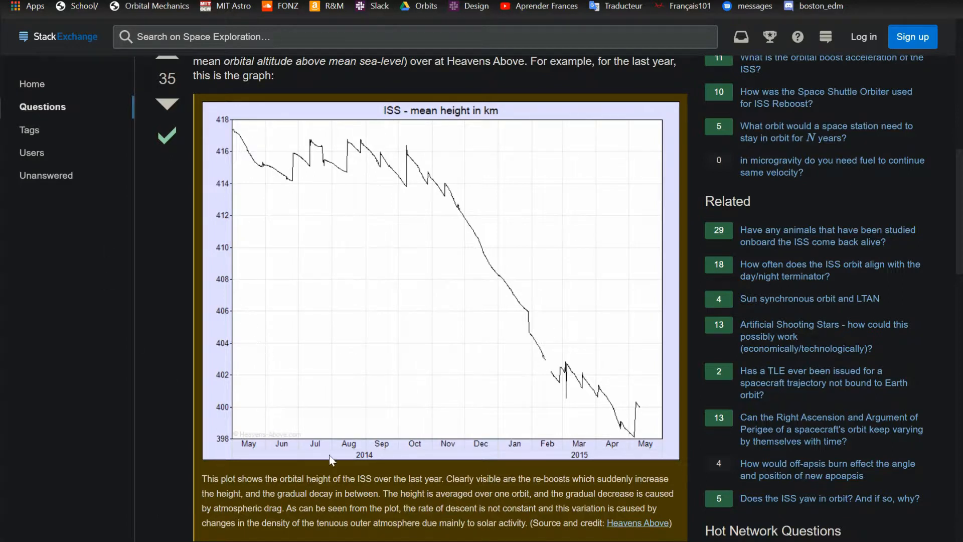
mouse_move(301, 177)
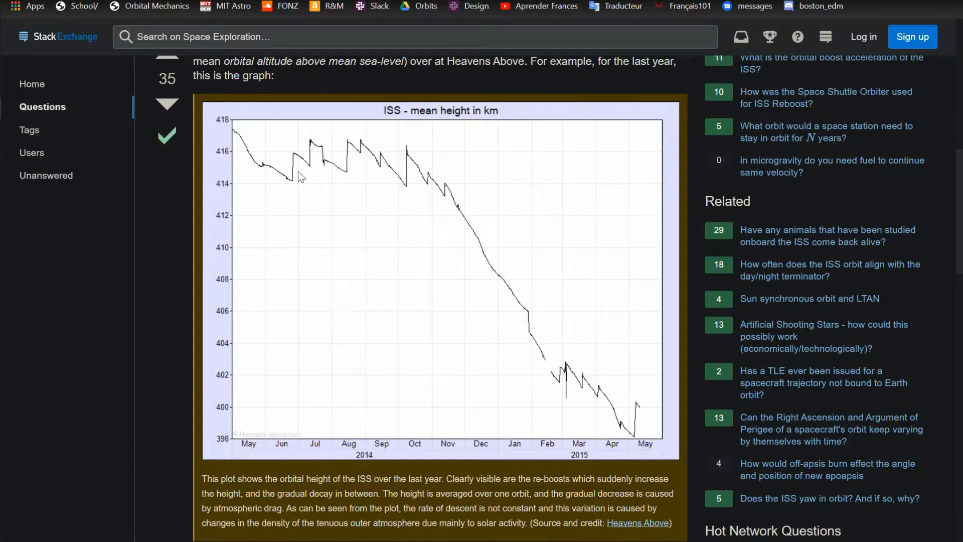
mouse_move(429, 180)
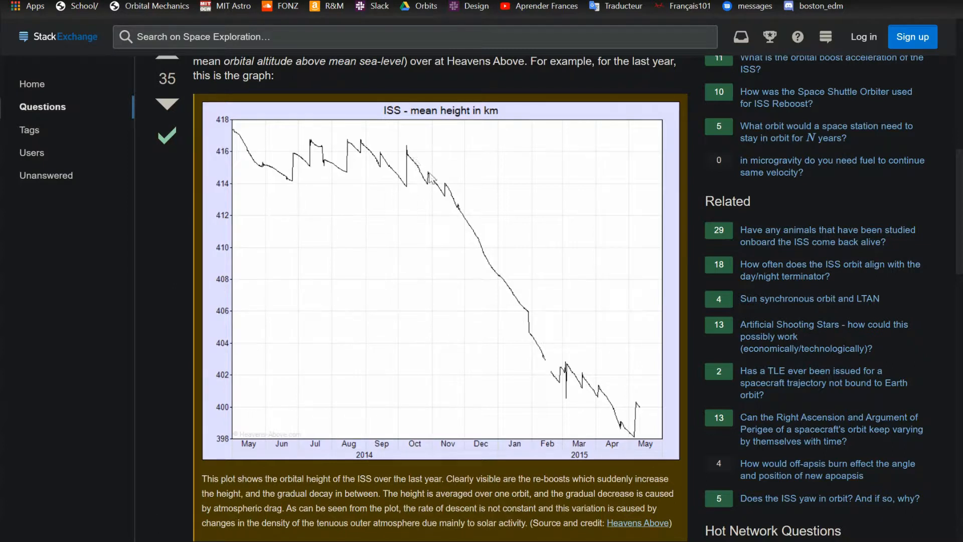
mouse_move(623, 410)
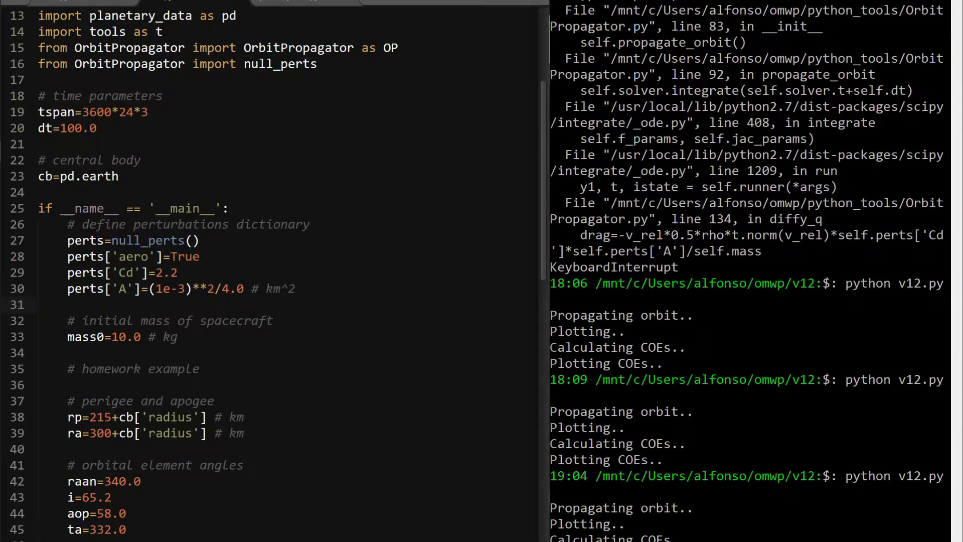
Add a '# days' comment after tspan=3600*24*3 on line 19
text(#)
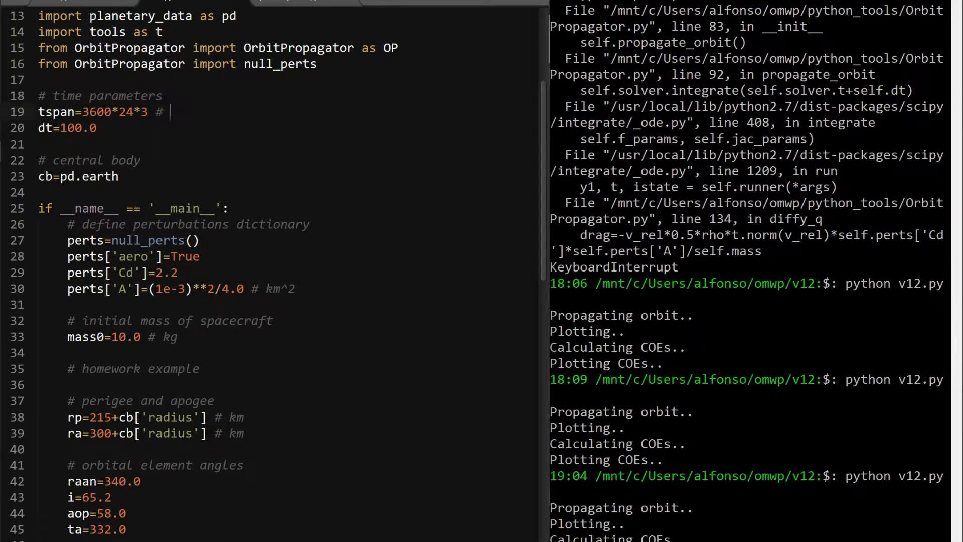
text(days)
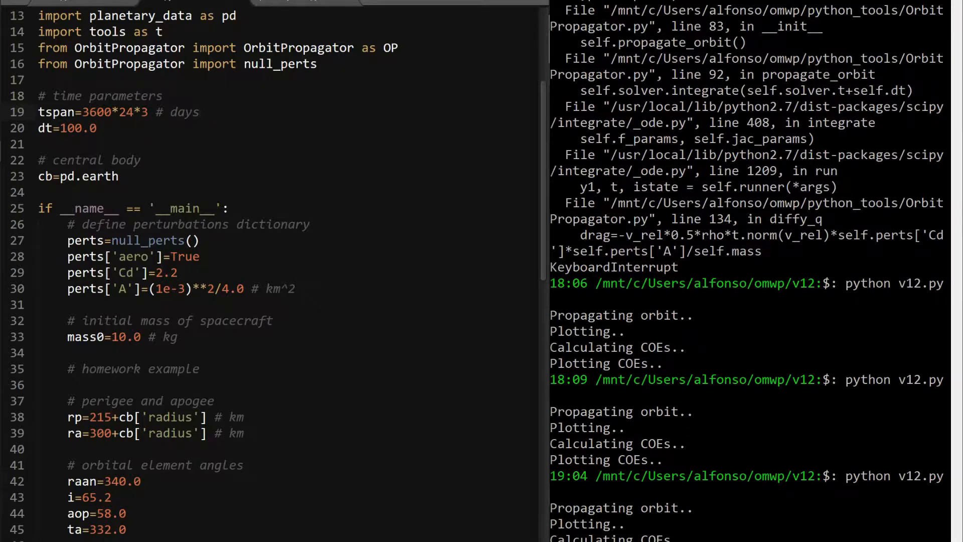
scroll(down, 3)
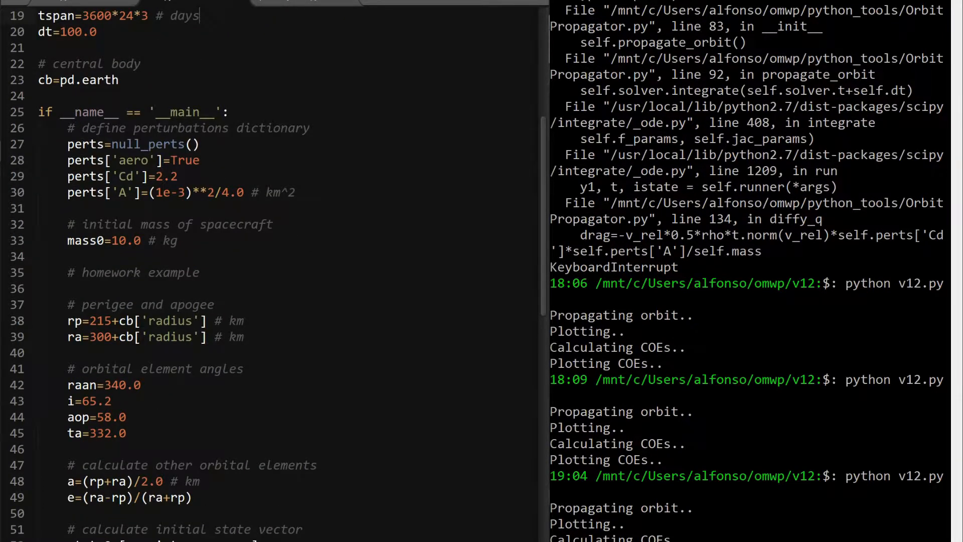
double_click(126, 176)
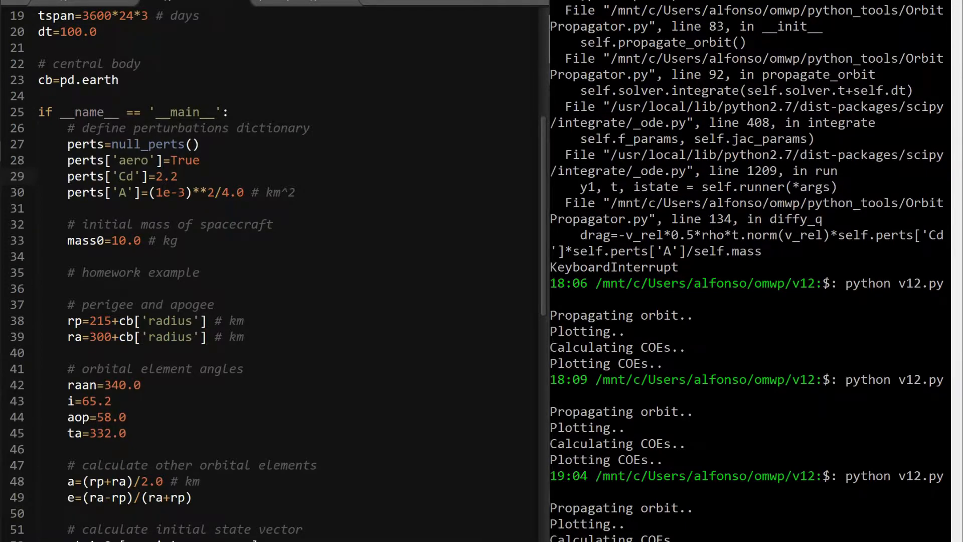
Point out the drag coefficient 2.2 and mark the semi-major axis and eccentricity lines
click(178, 176)
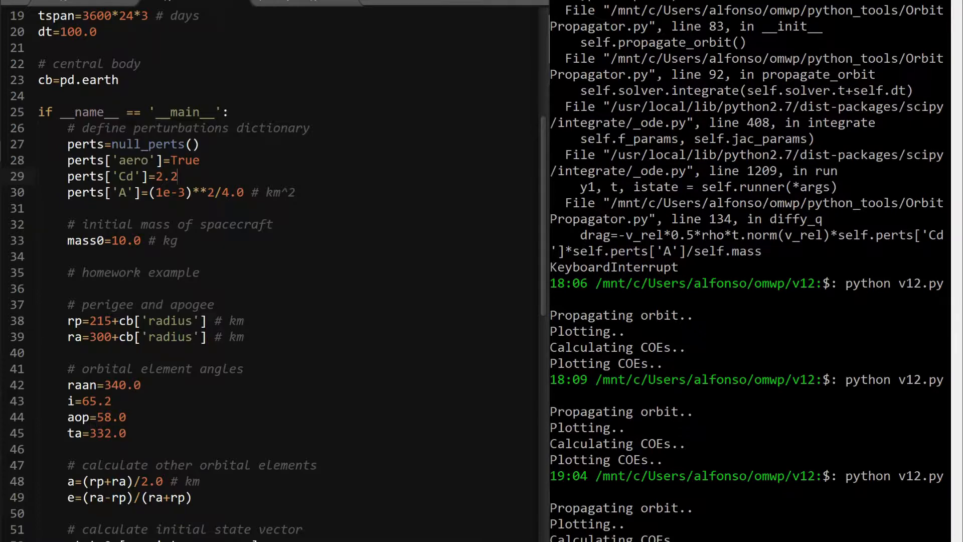
scroll(down, 3)
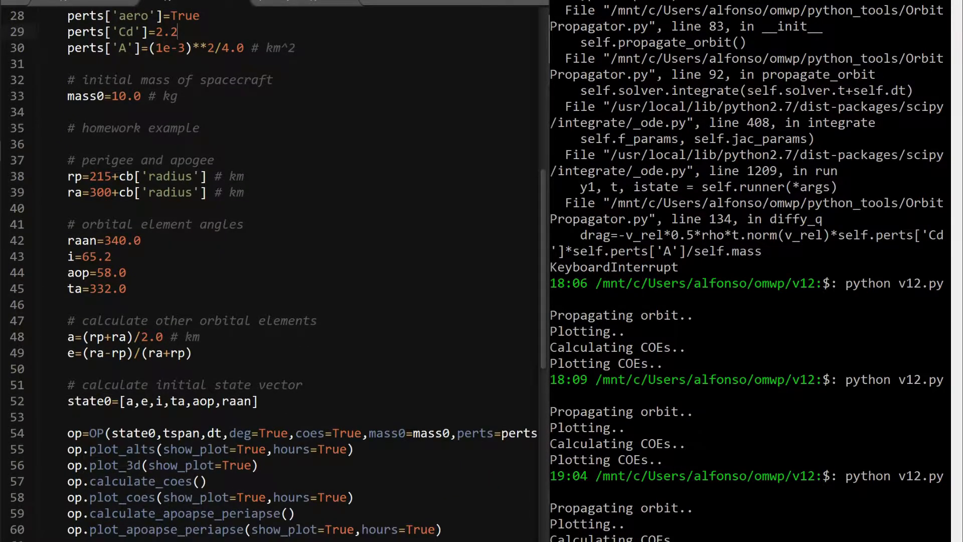
drag(67, 336, 192, 352)
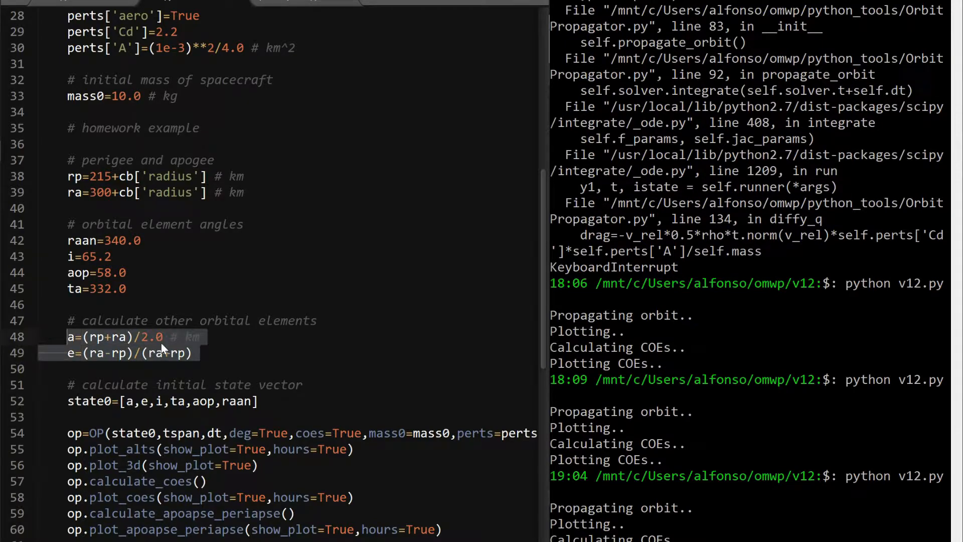
scroll(down, 3)
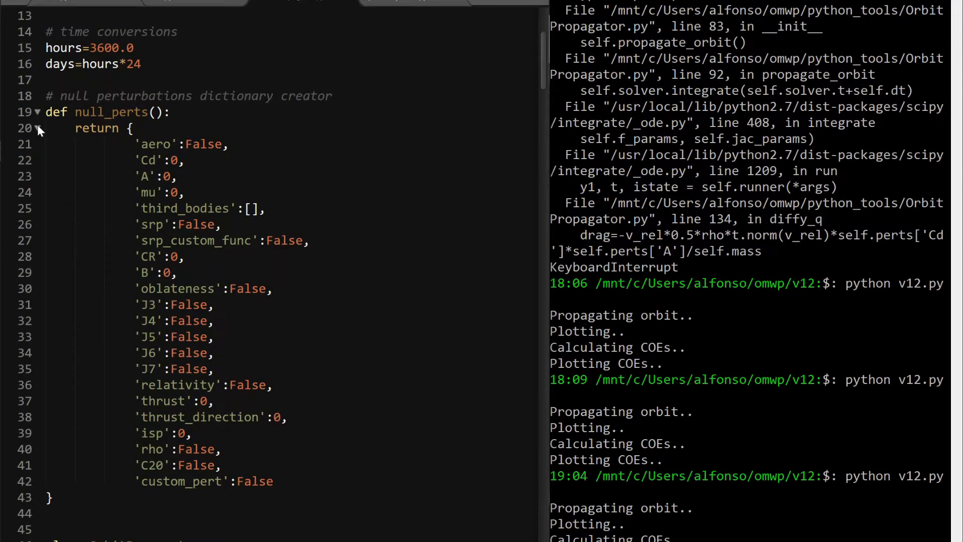
click(37, 129)
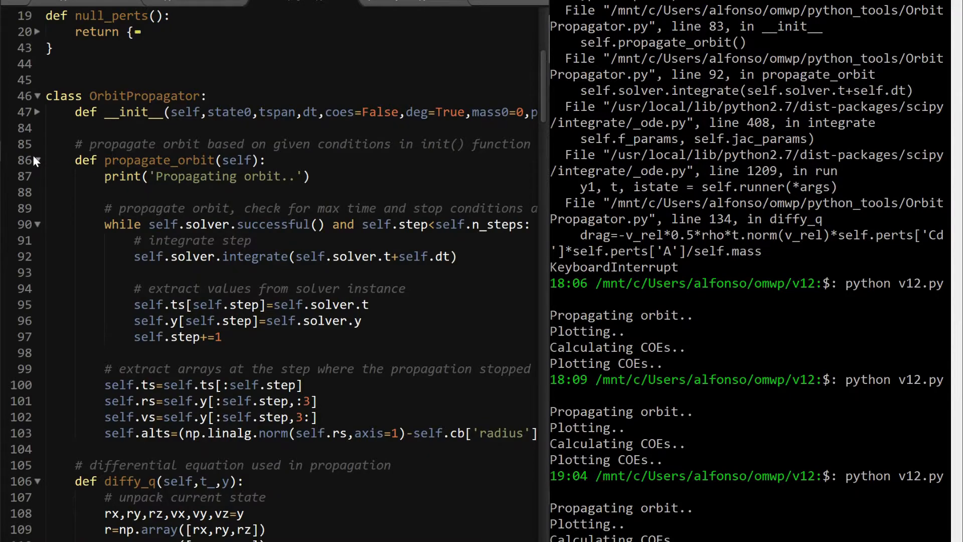
scroll(down, 3)
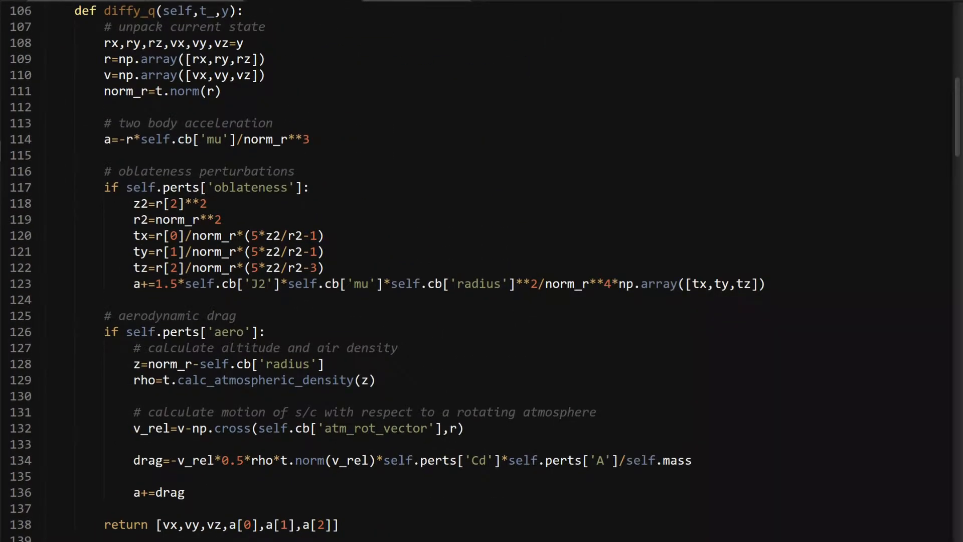
scroll(down, 3)
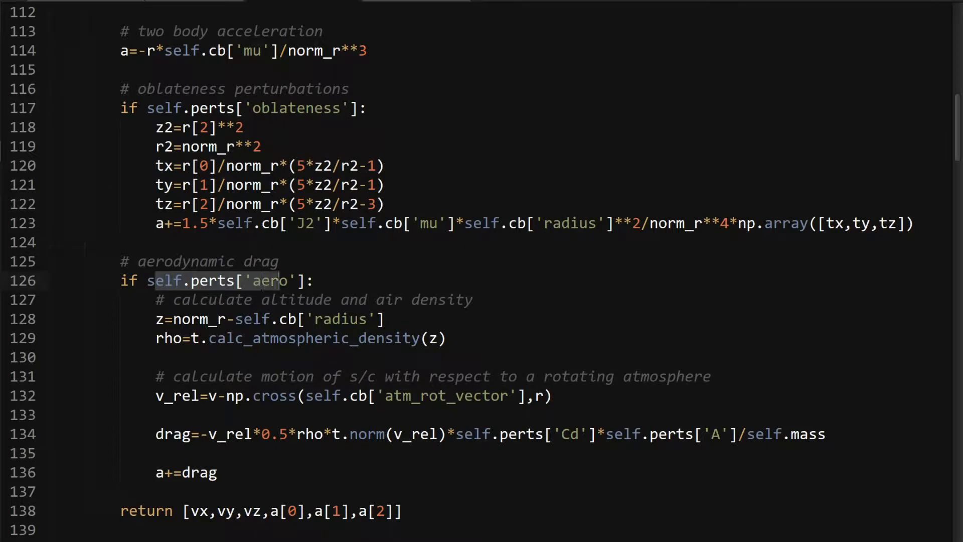
scroll(up, 3)
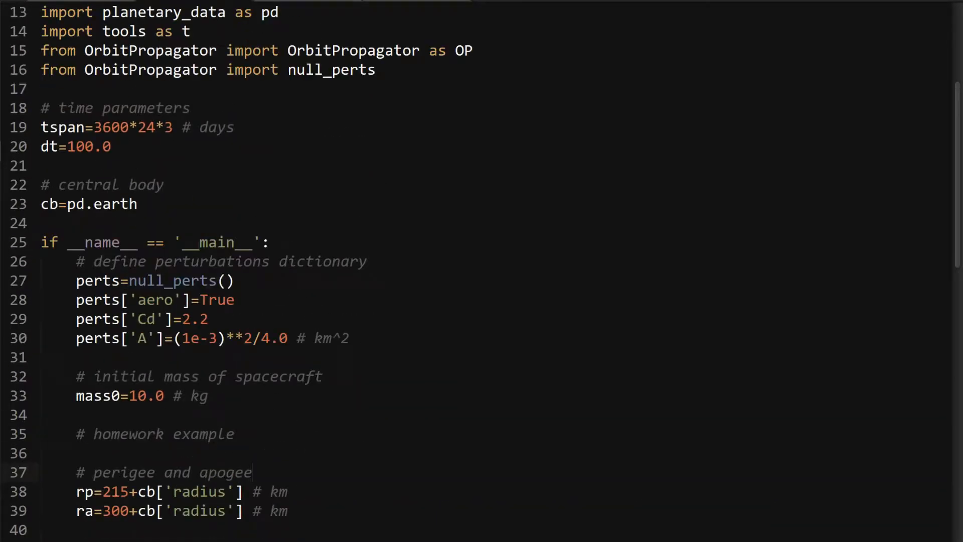
Scroll OrbitPropagator.py down to diffy_q's aerodynamic drag block
scroll(down, 3)
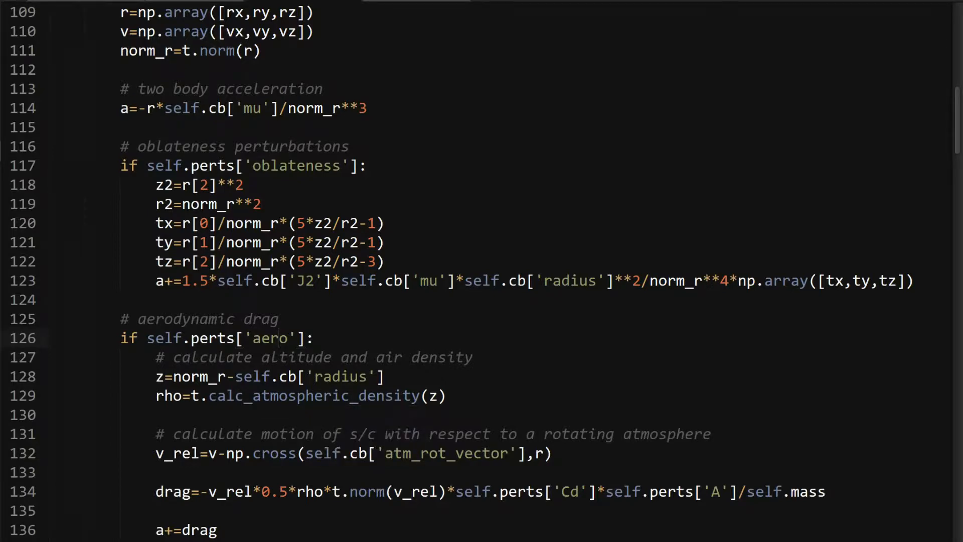
Review diffy_q's drag lines, then bring up Earth's dictionary in planetary_data.py
click(279, 338)
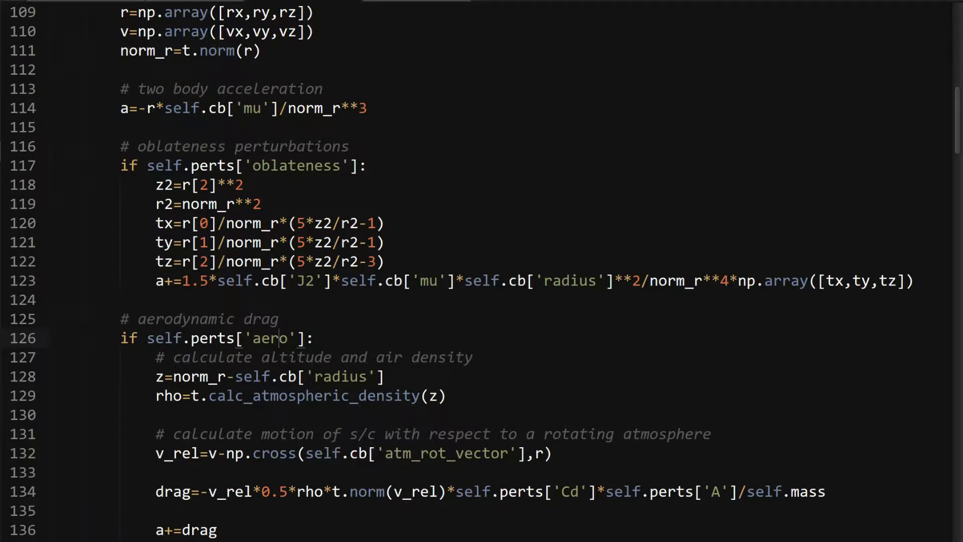
scroll(down, 3)
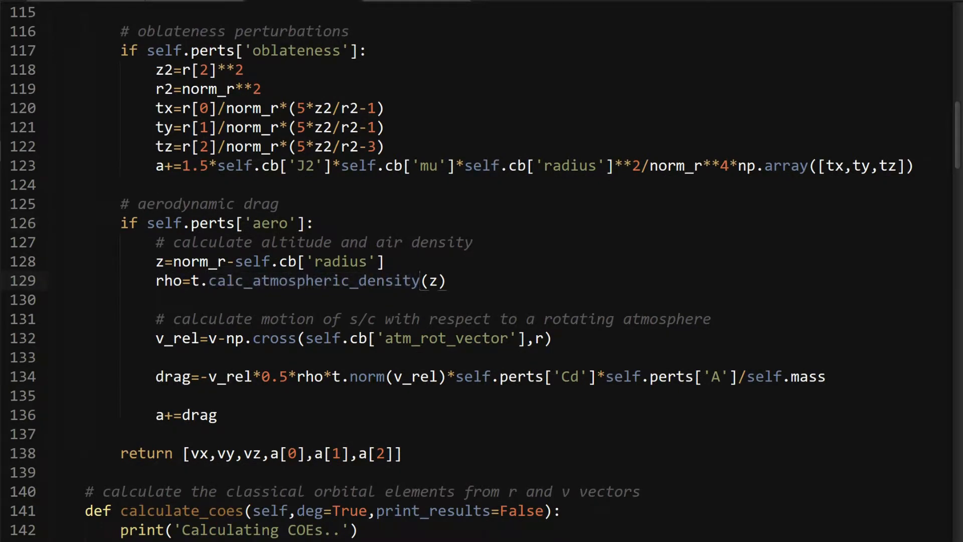
double_click(168, 280)
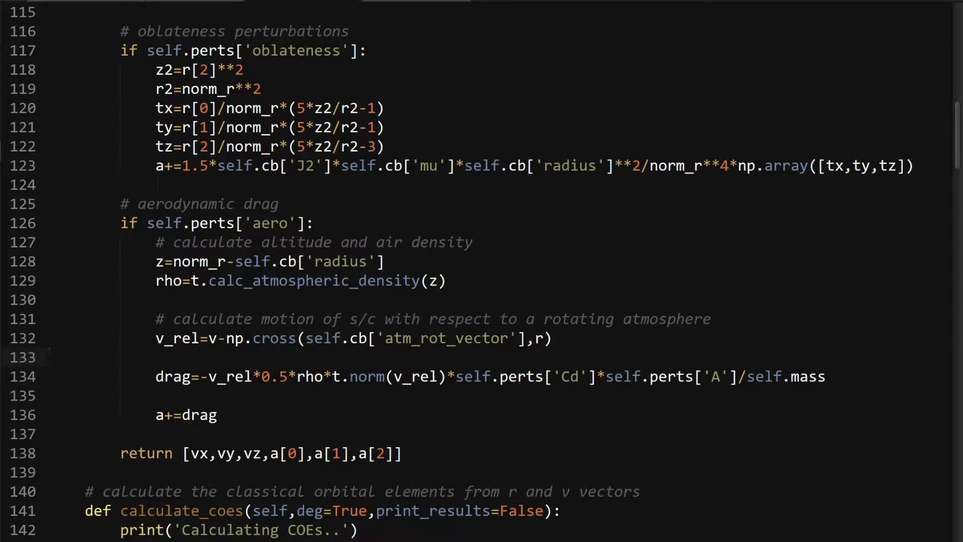
click(52, 356)
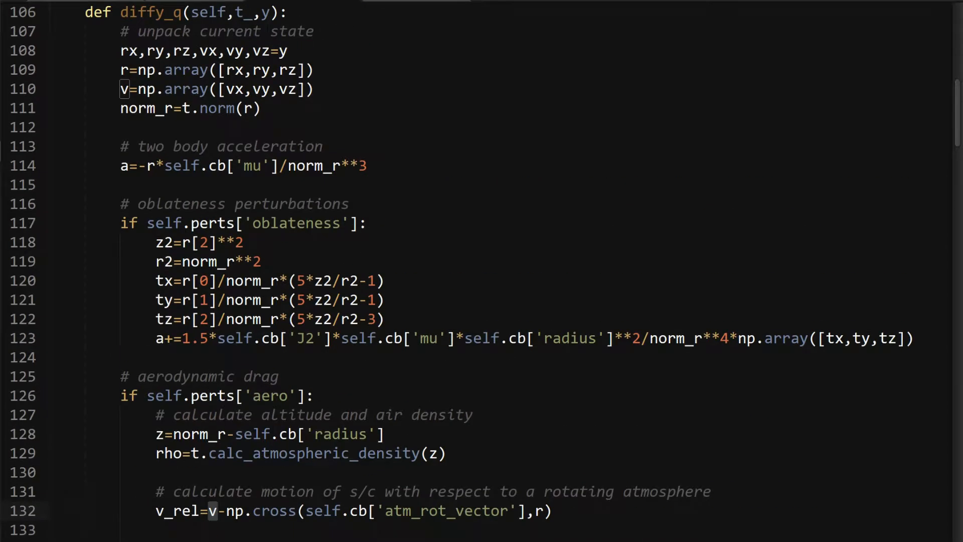
scroll(down, 3)
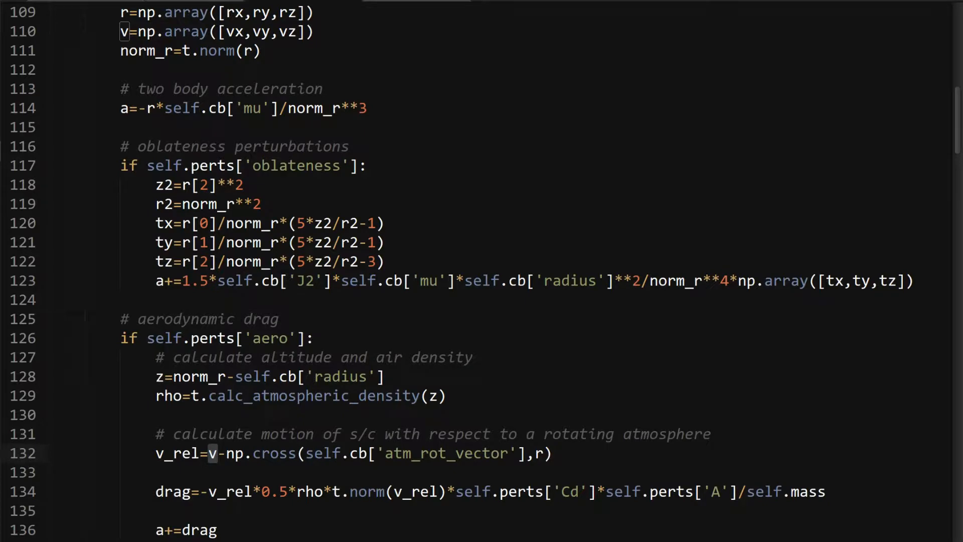
scroll(down, 3)
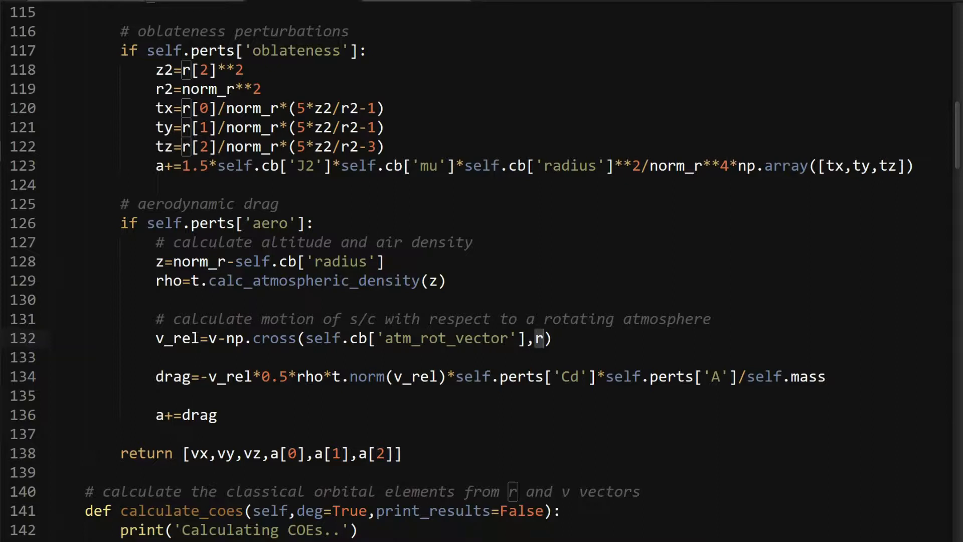
scroll(up, 3)
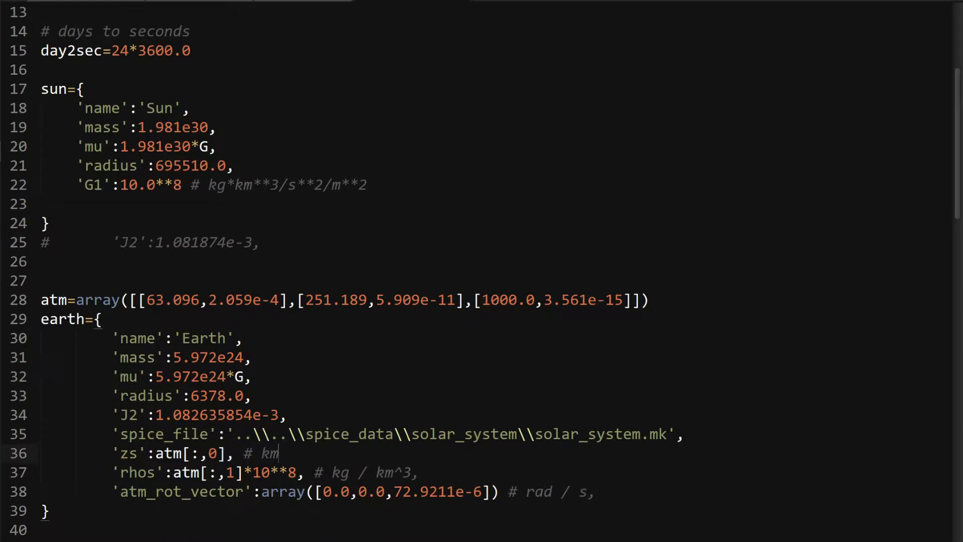
scroll(down, 3)
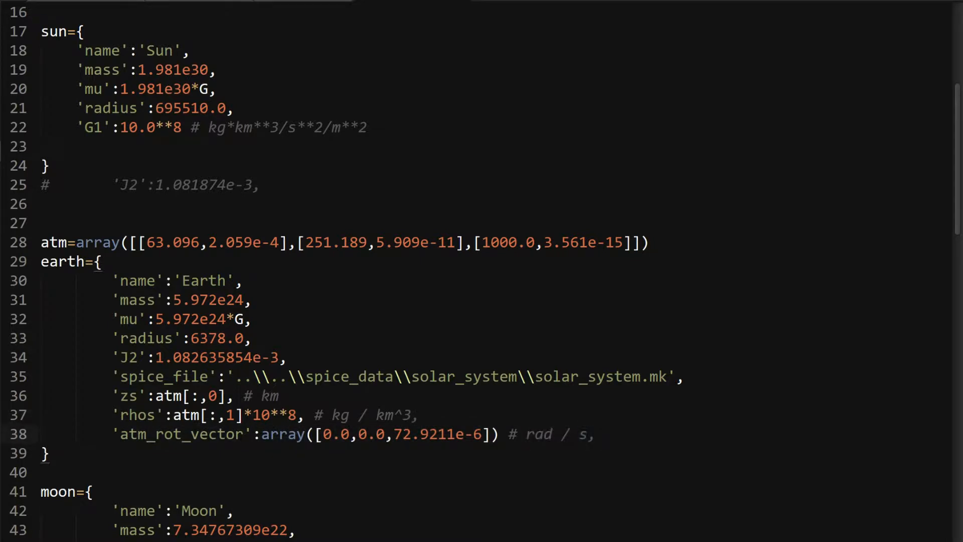
scroll(down, 3)
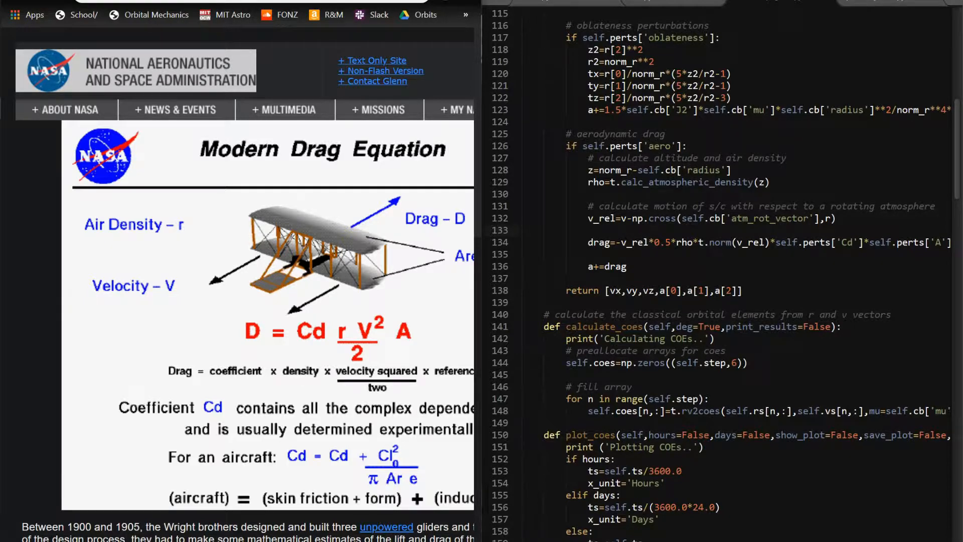
Compare NASA's drag equation page beside the drag code, then restore OrbitPropagator.py full screen
double_click(607, 218)
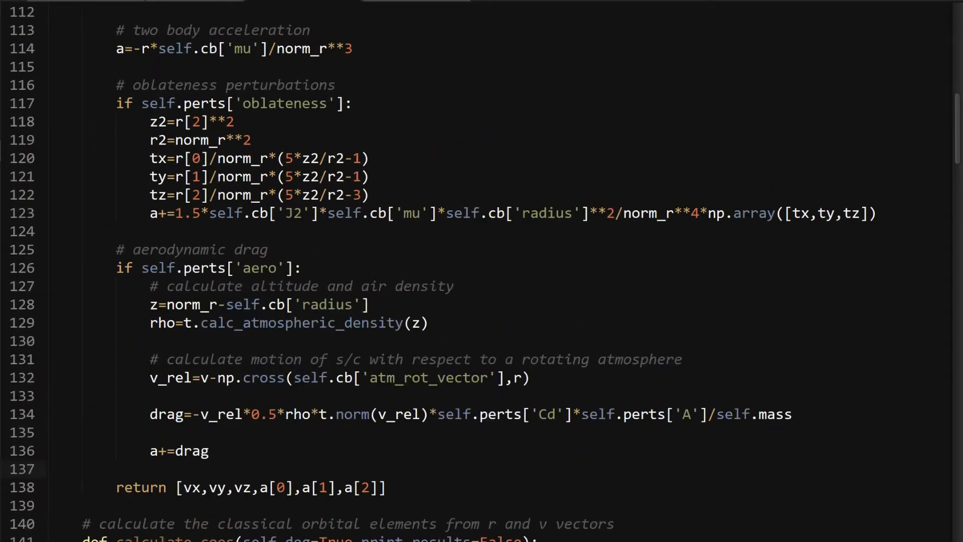
Scroll planetary_data.py to Earth's atmosphere table and rotation vector
scroll(down, 3)
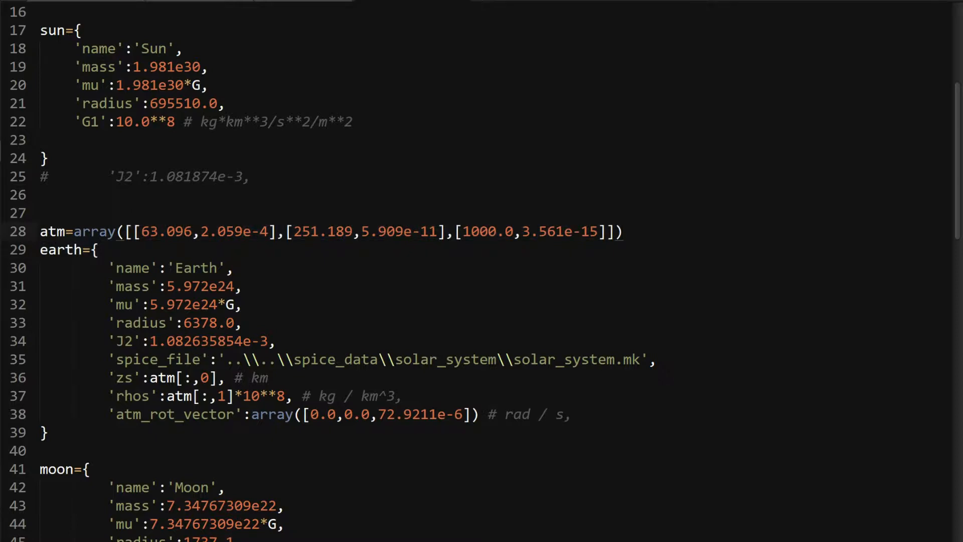
Highlight the atmosphere table and Earth entries, then show calc_atmospheric_density and find_rho_z
double_click(167, 231)
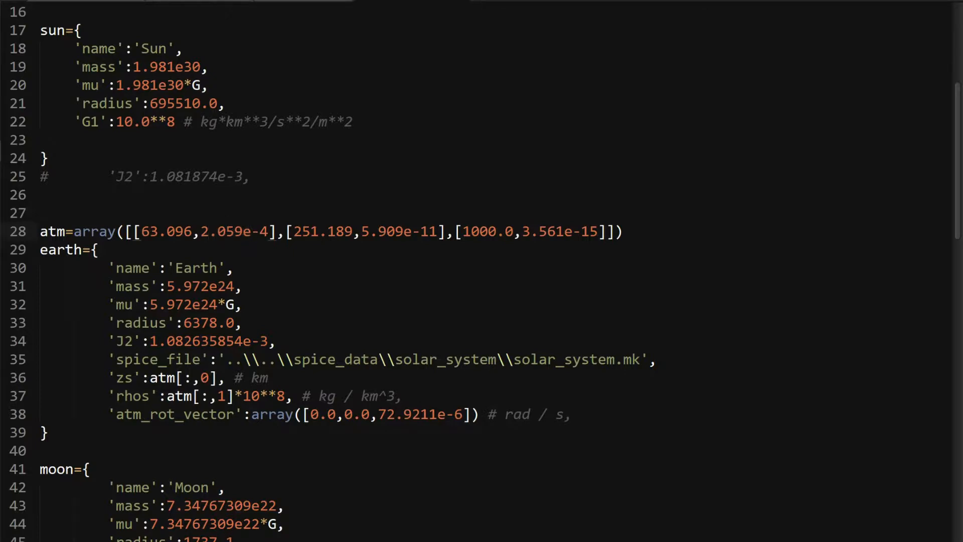
double_click(556, 231)
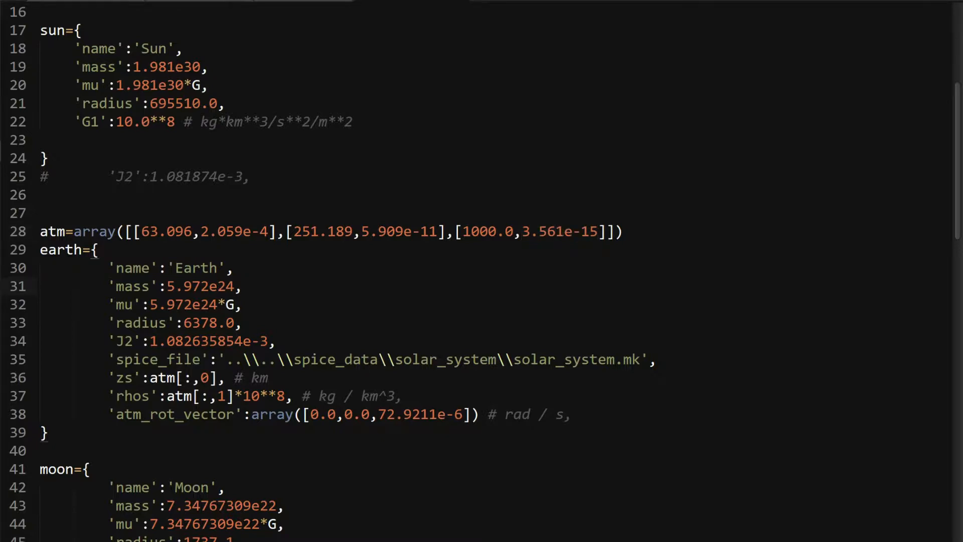
double_click(124, 377)
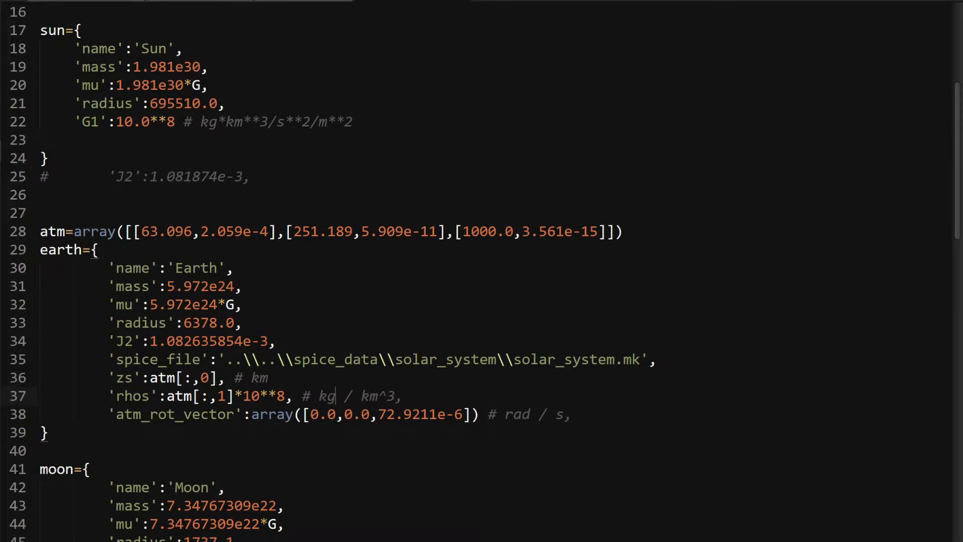
scroll(down, 3)
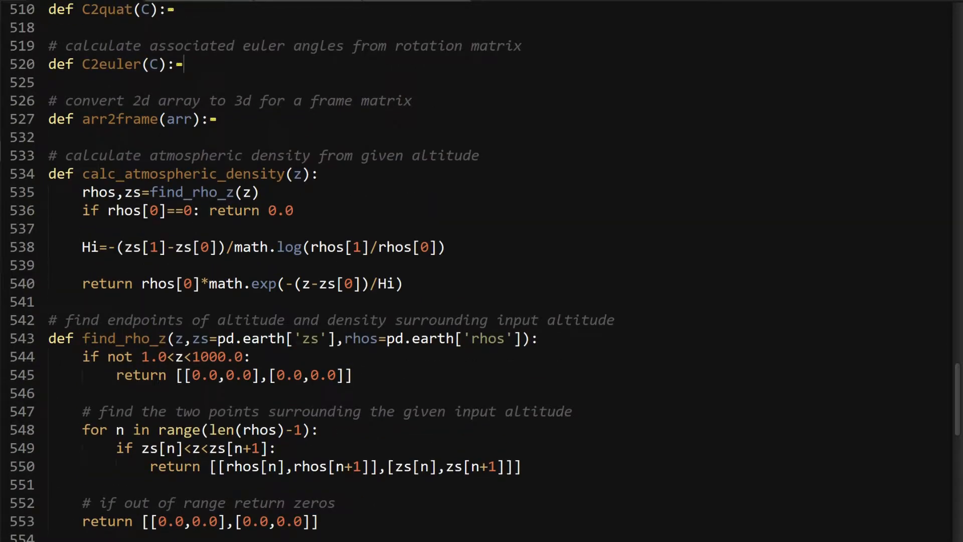
Highlight density-lookup terms and find_rho_z's lower altitude bound, then scroll onward
double_click(98, 191)
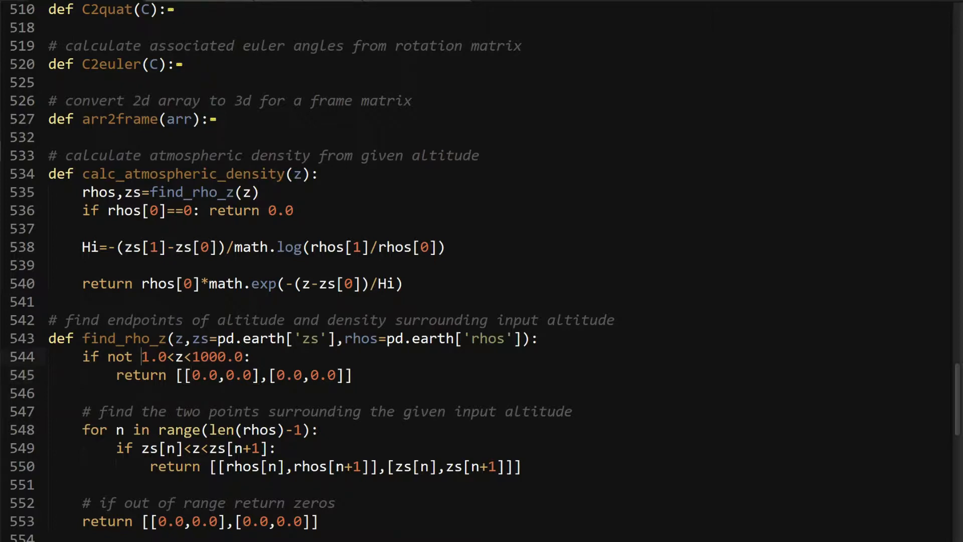
double_click(151, 356)
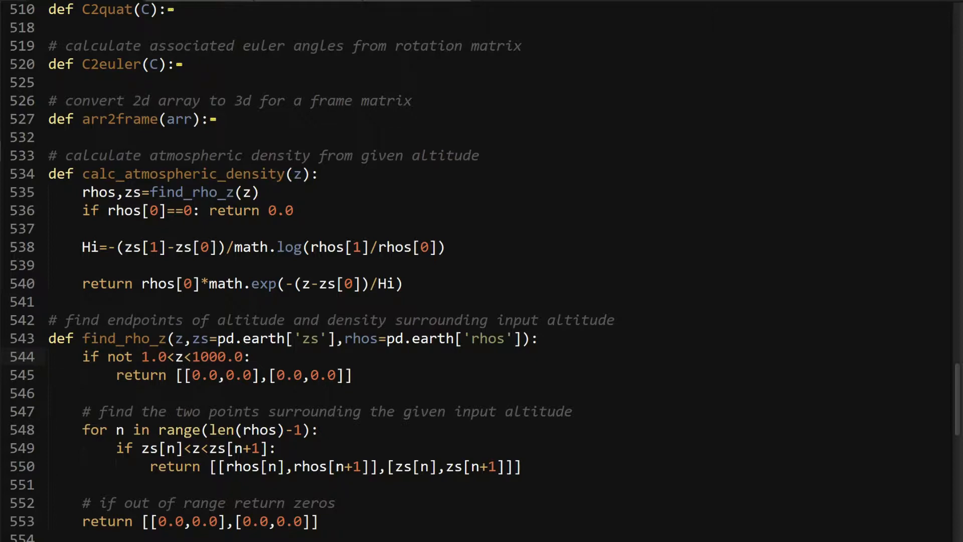
scroll(down, 3)
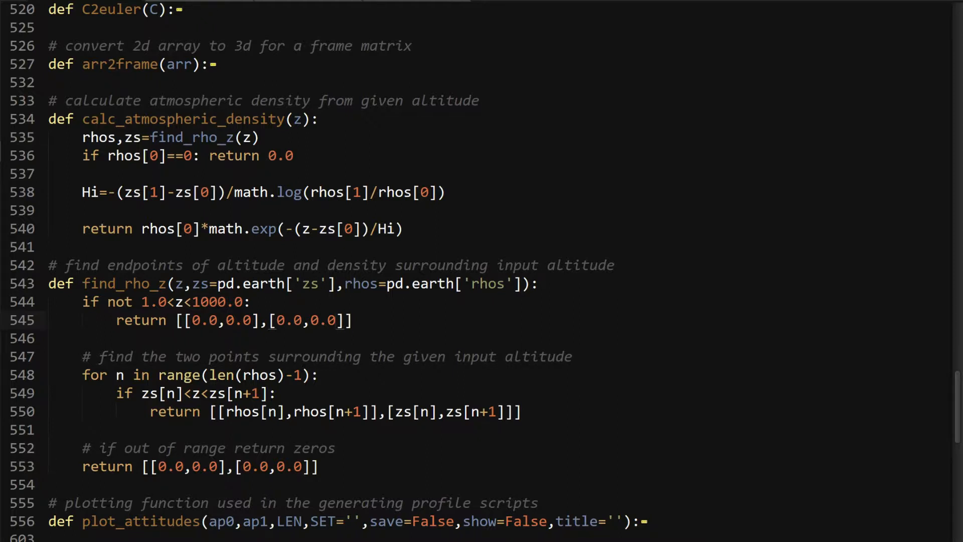
scroll(down, 3)
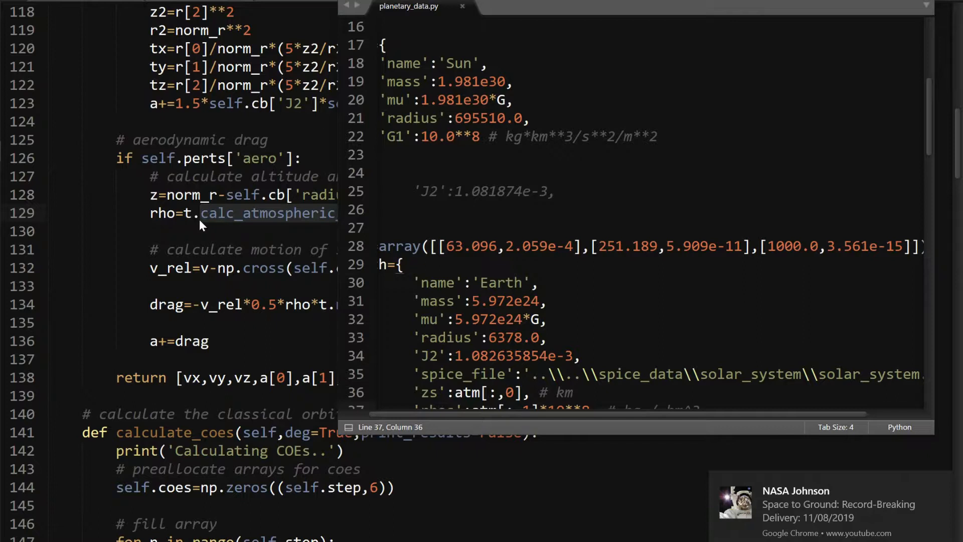
mouse_move(407, 5)
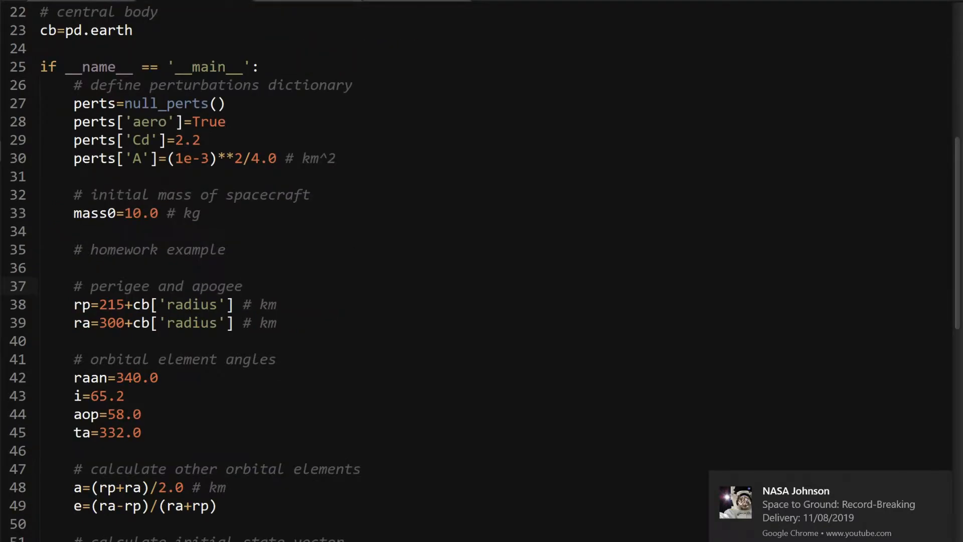
scroll(down, 3)
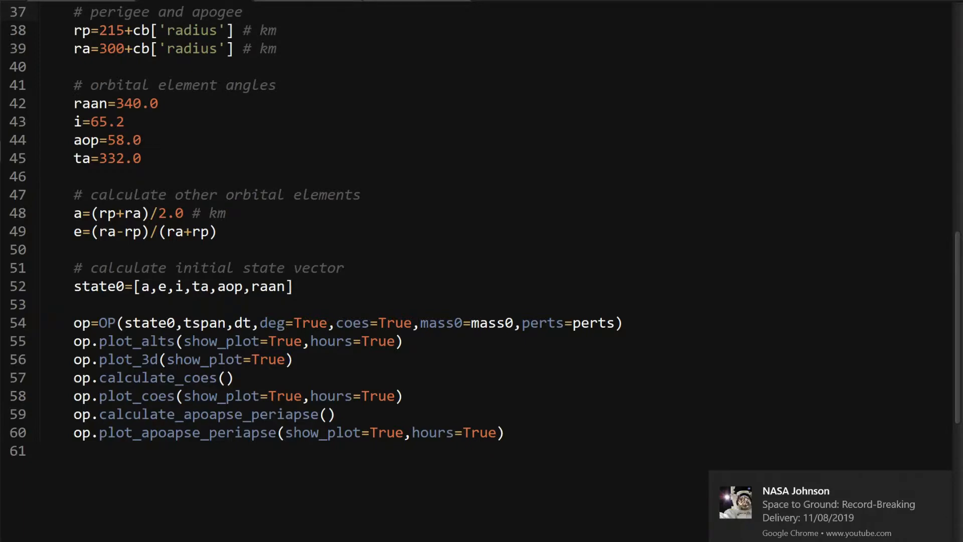
double_click(466, 322)
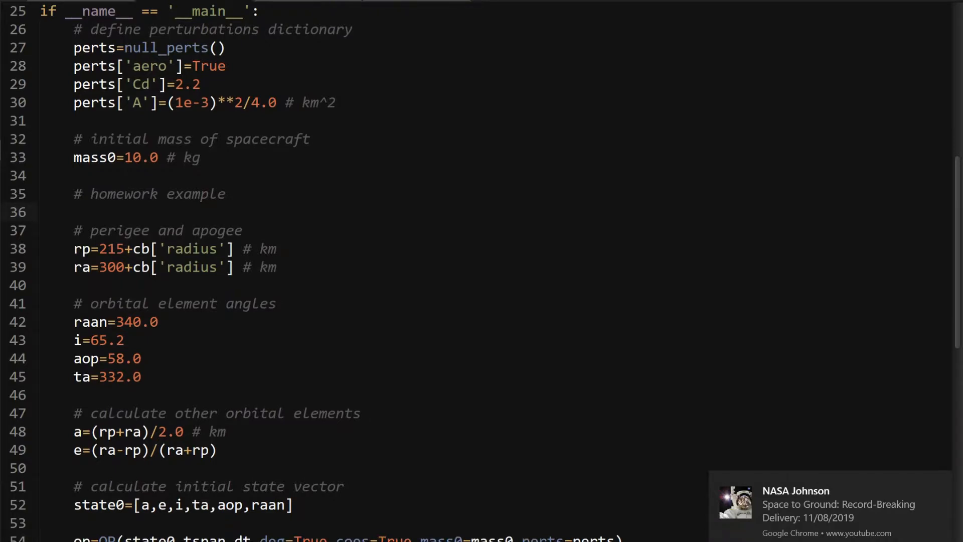
scroll(down, 3)
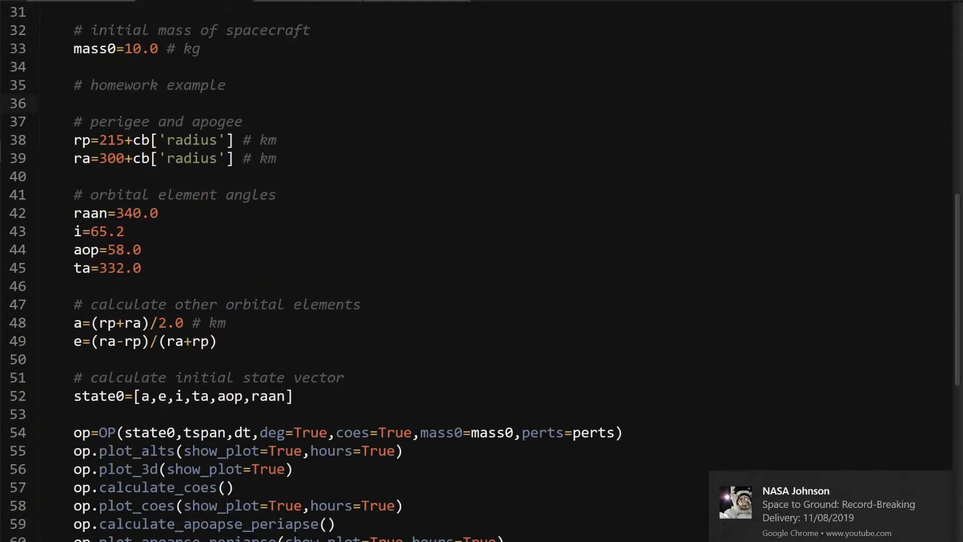
scroll(down, 3)
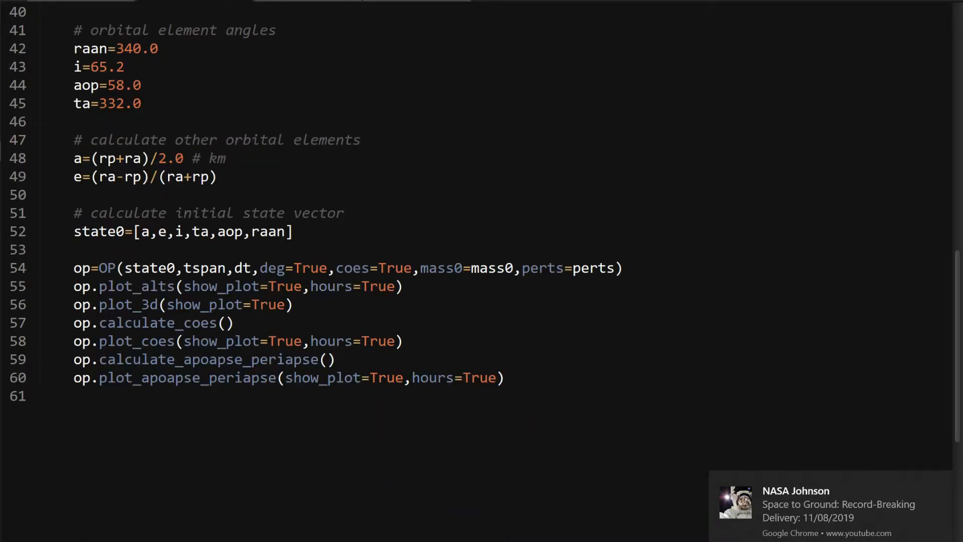
double_click(137, 286)
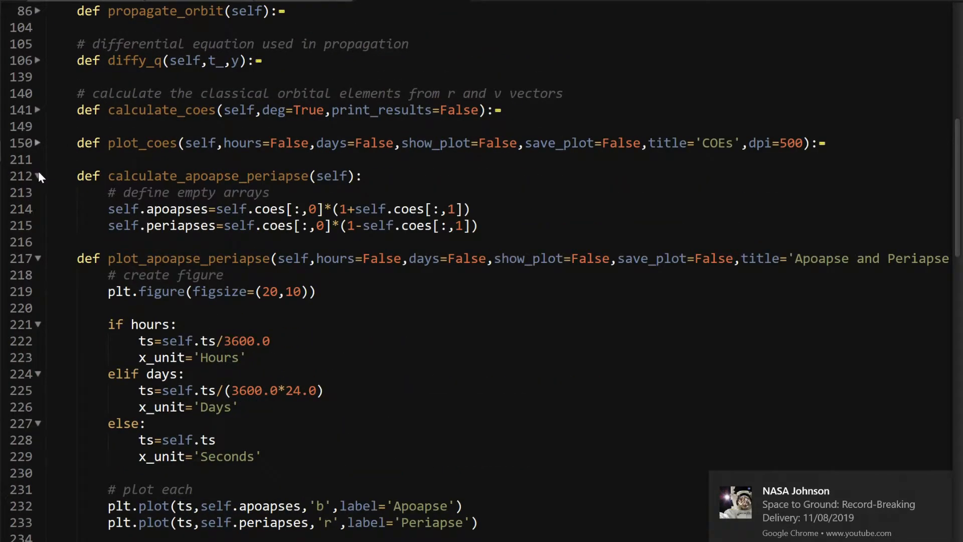
Fold calculate_apoapse_periapse so propagate_orbit is fully visible
click(38, 177)
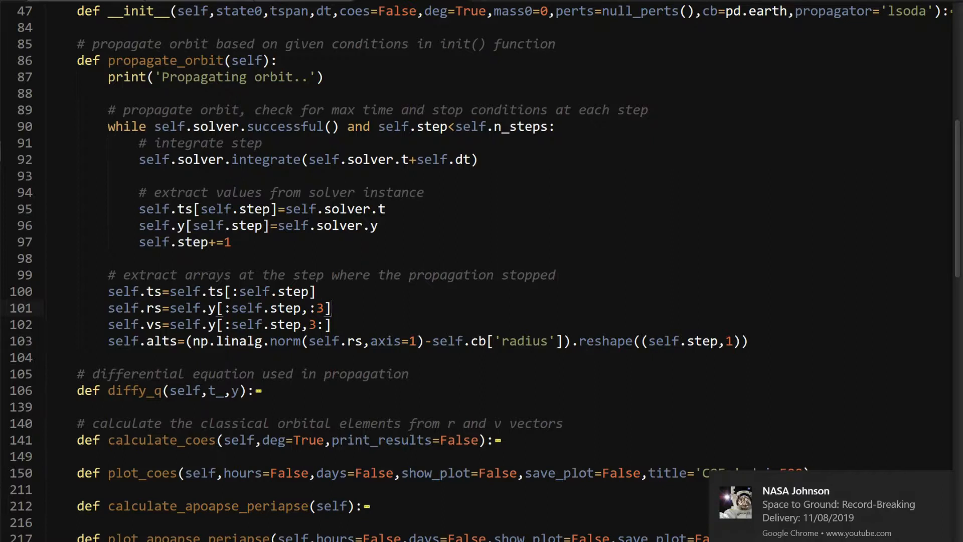
click(330, 307)
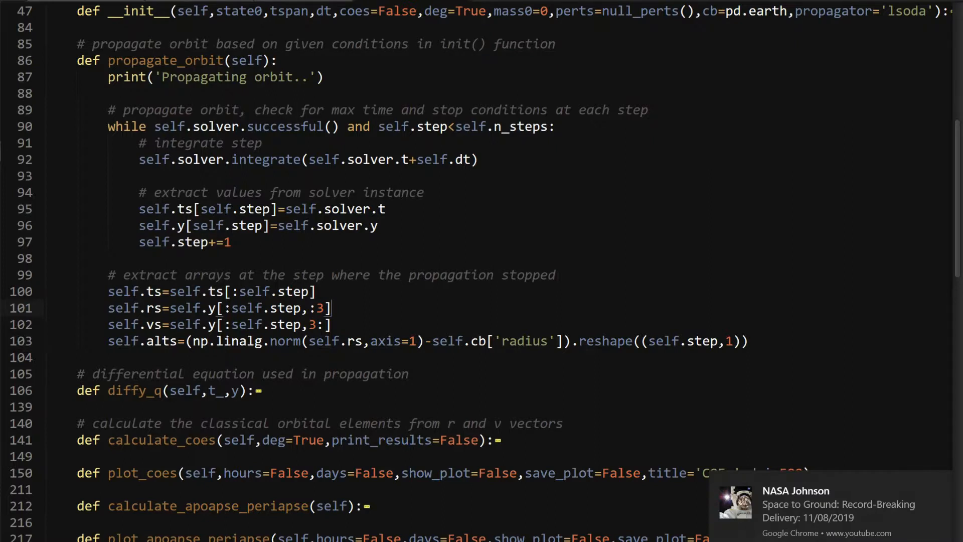
double_click(391, 341)
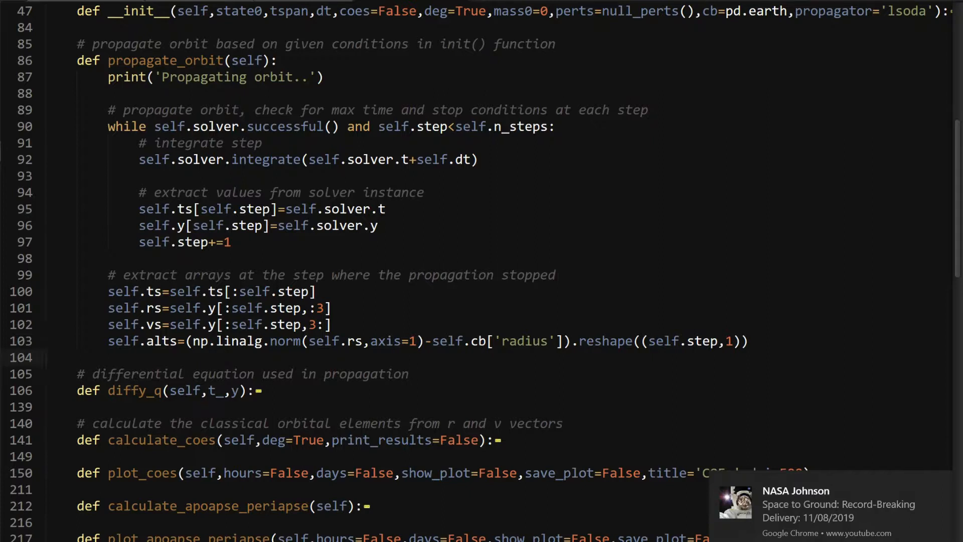
double_click(496, 341)
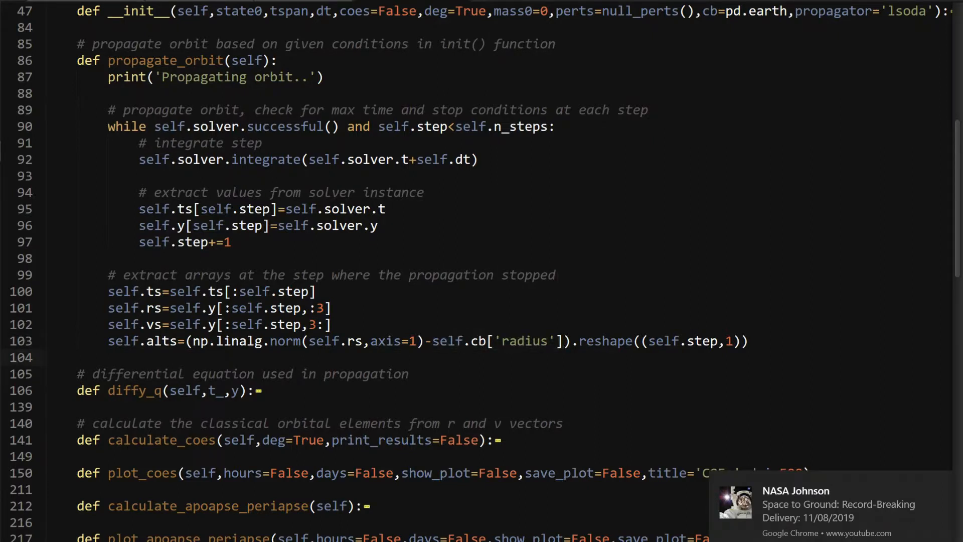
double_click(687, 341)
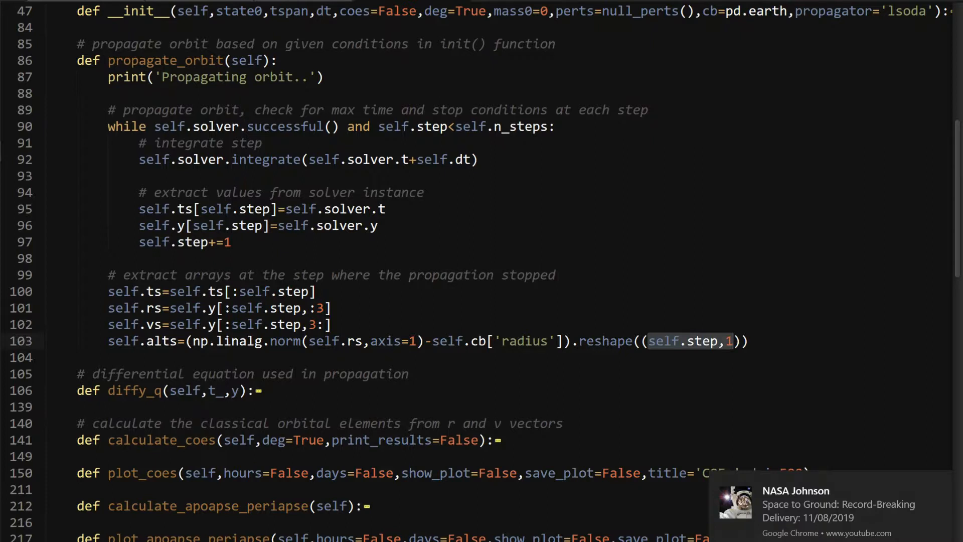
mouse_move(730, 352)
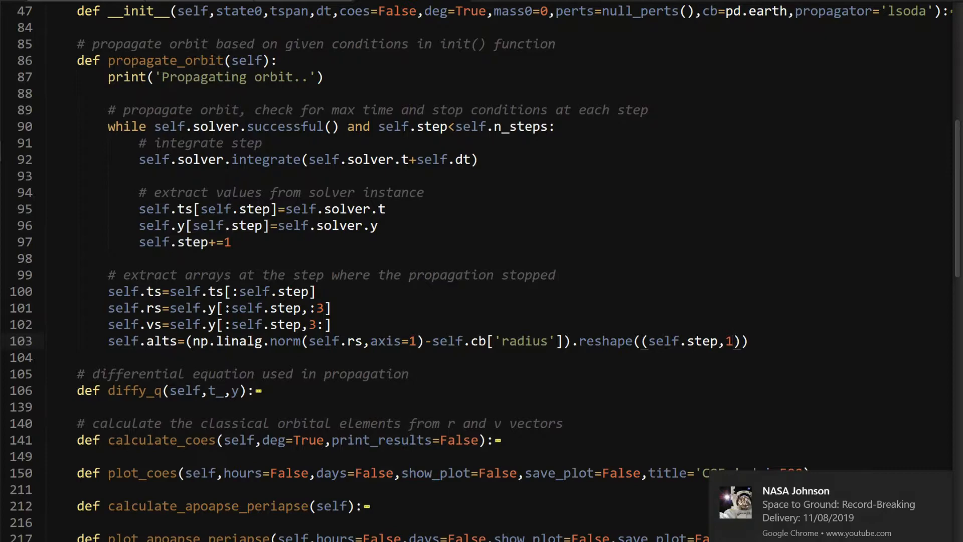
click(578, 341)
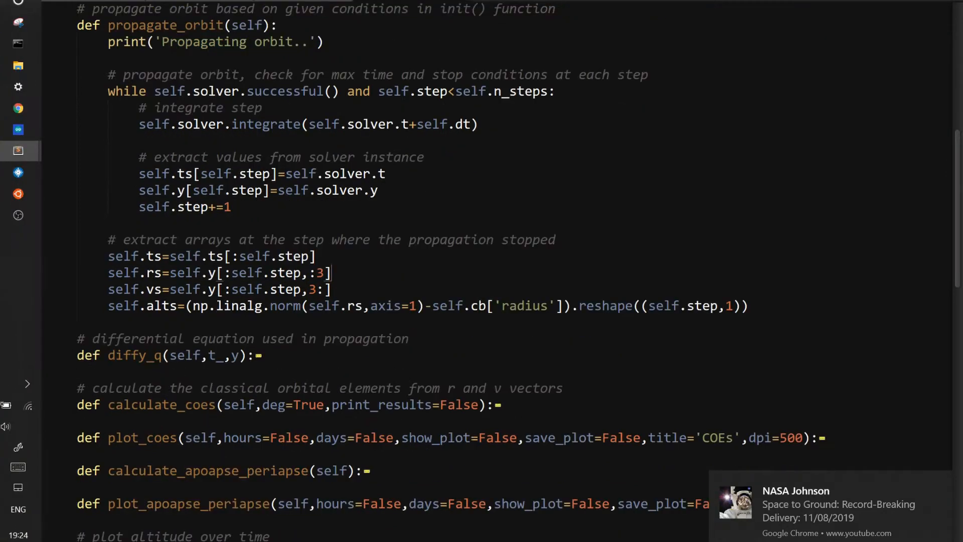
Delete the altitude=True argument from op.plot_alts and dismiss the license reminder
scroll(down, 3)
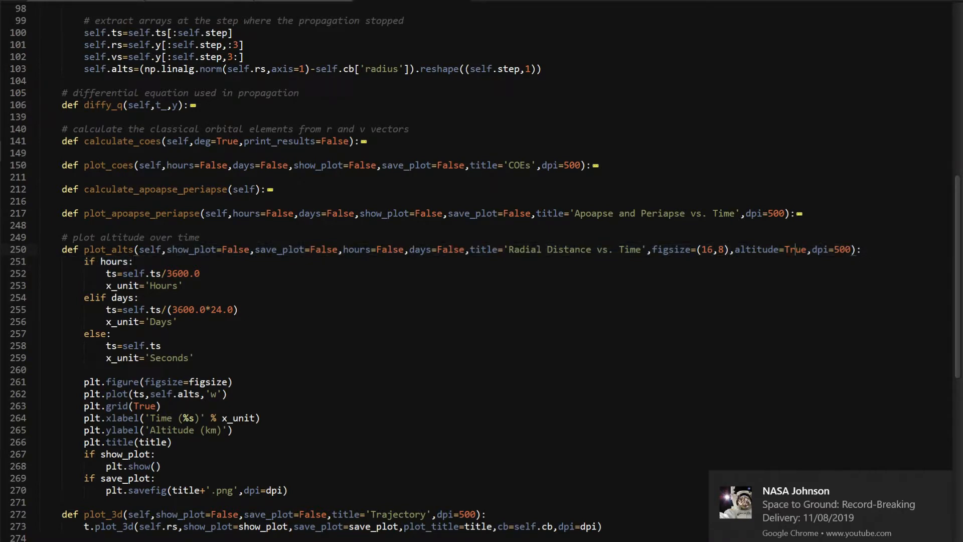
scroll(down, 3)
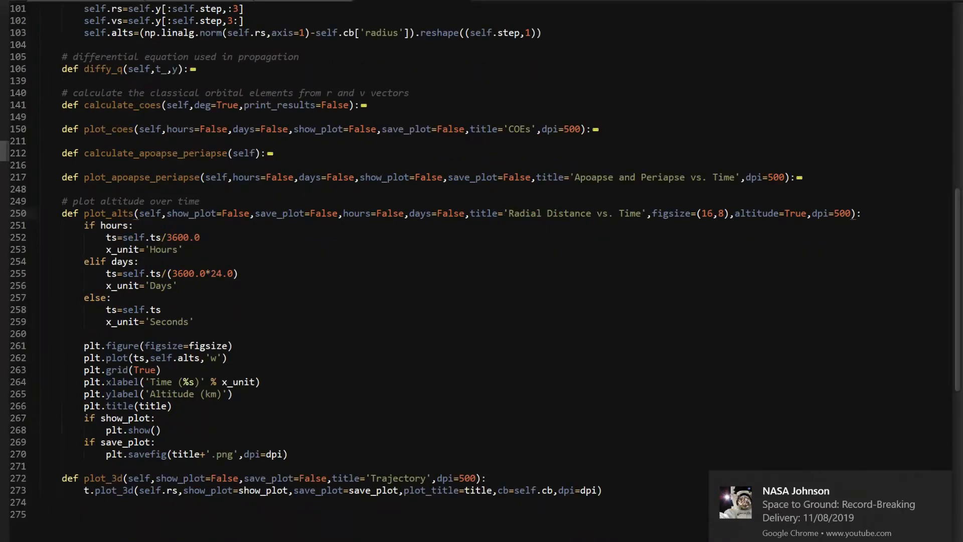
double_click(755, 213)
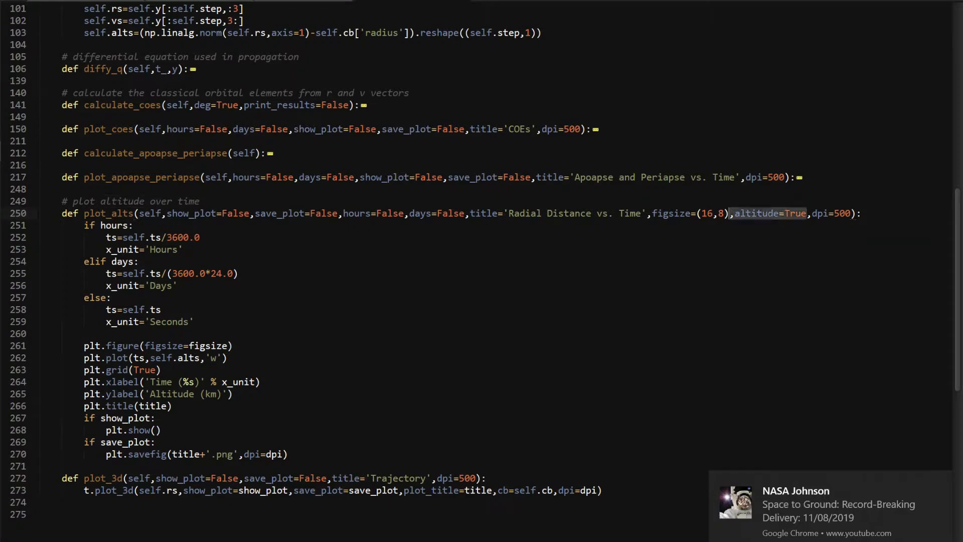
key(Delete)
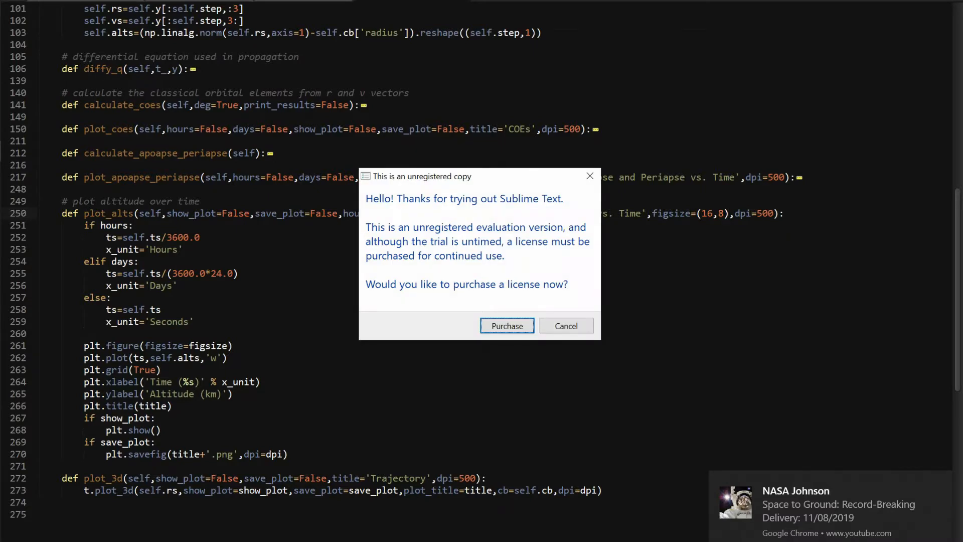
click(565, 325)
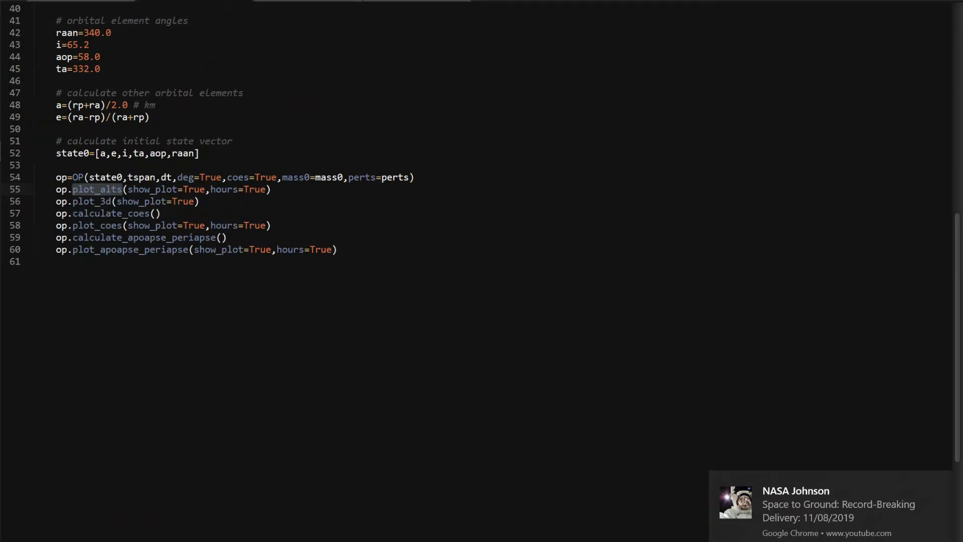
double_click(129, 249)
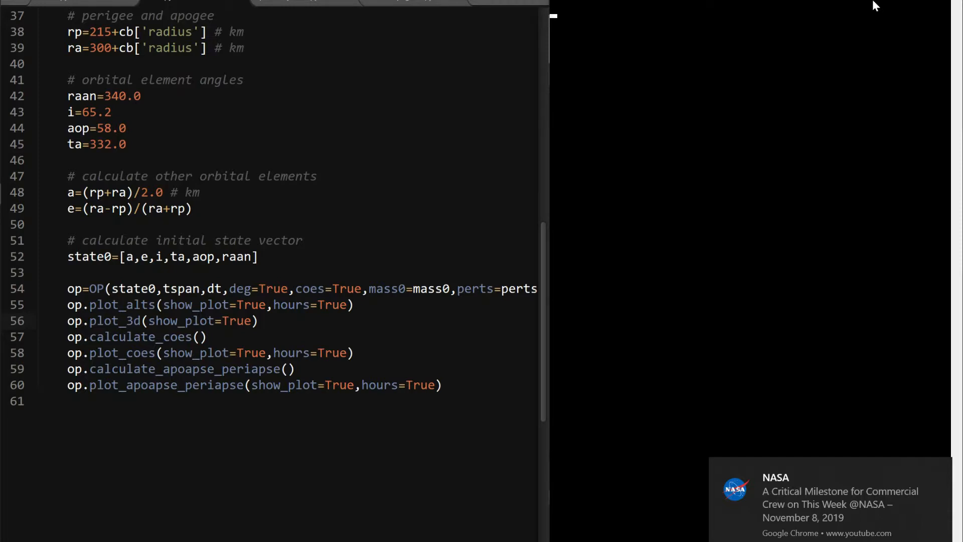
mouse_move(856, 432)
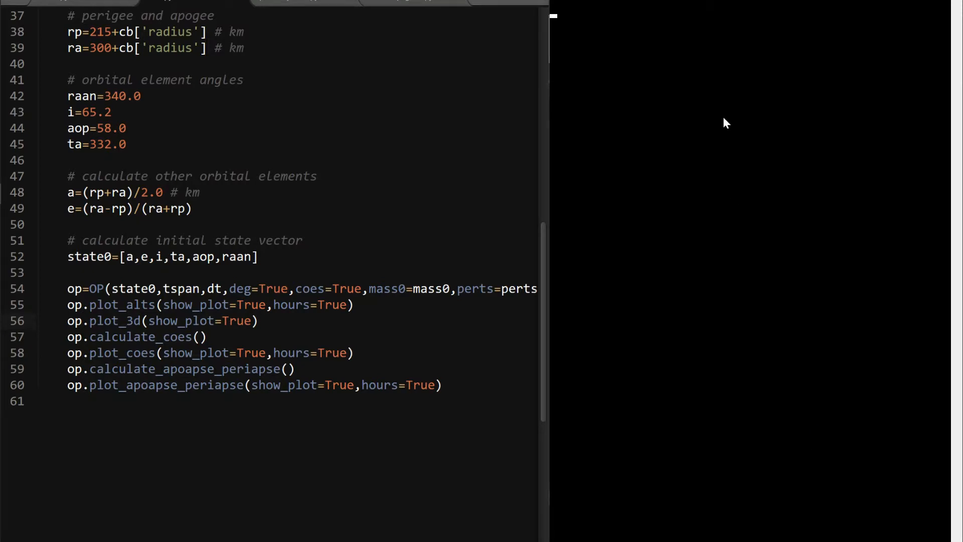
mouse_move(721, 75)
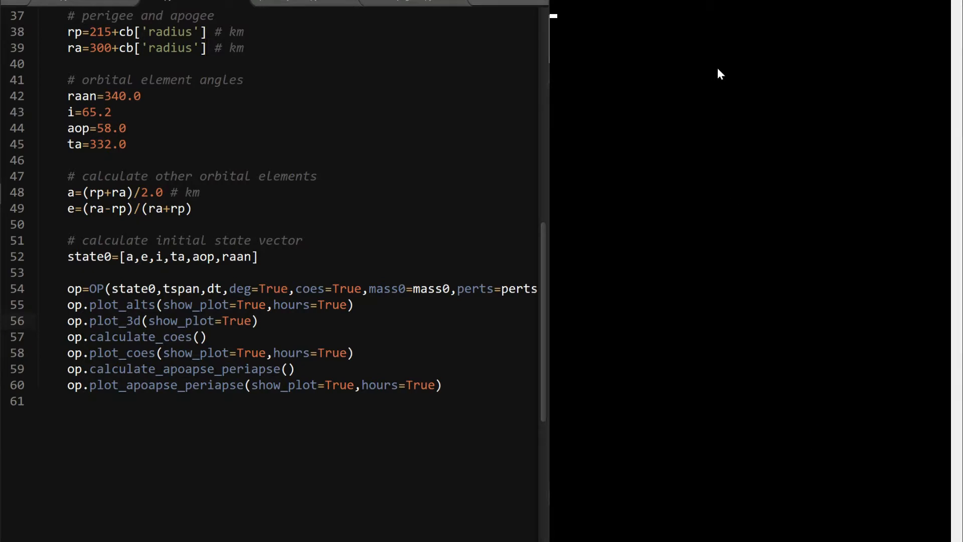
Run the orbit propagator script to display the decaying Radial Distance vs. Time plot
key(ctrl+c)
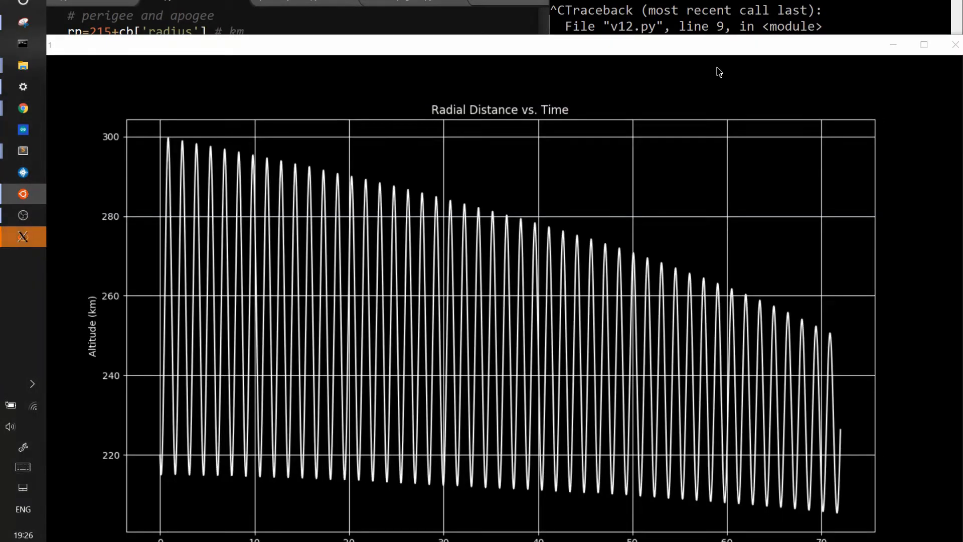
Close the Radial Distance figure to reveal the 3D Trajectory plot around Earth
click(923, 44)
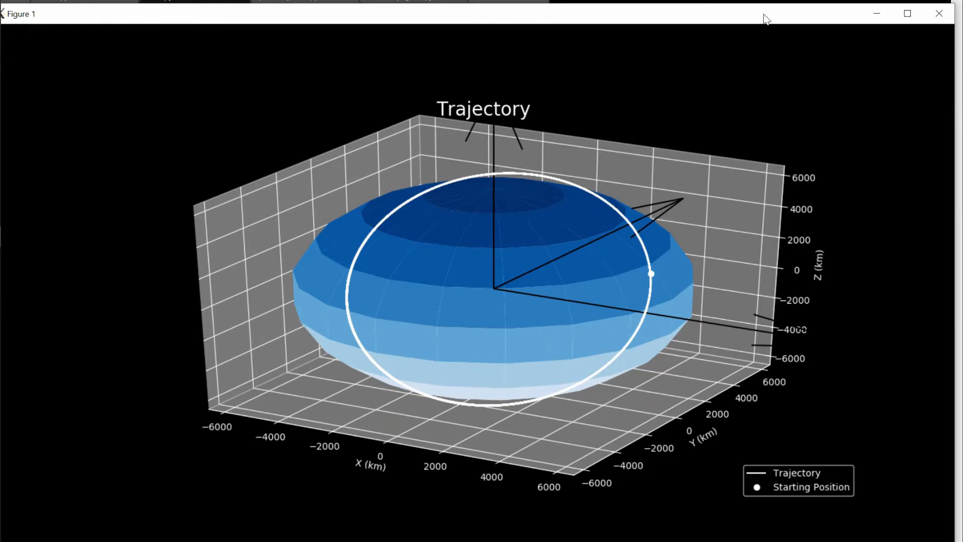
mouse_move(938, 14)
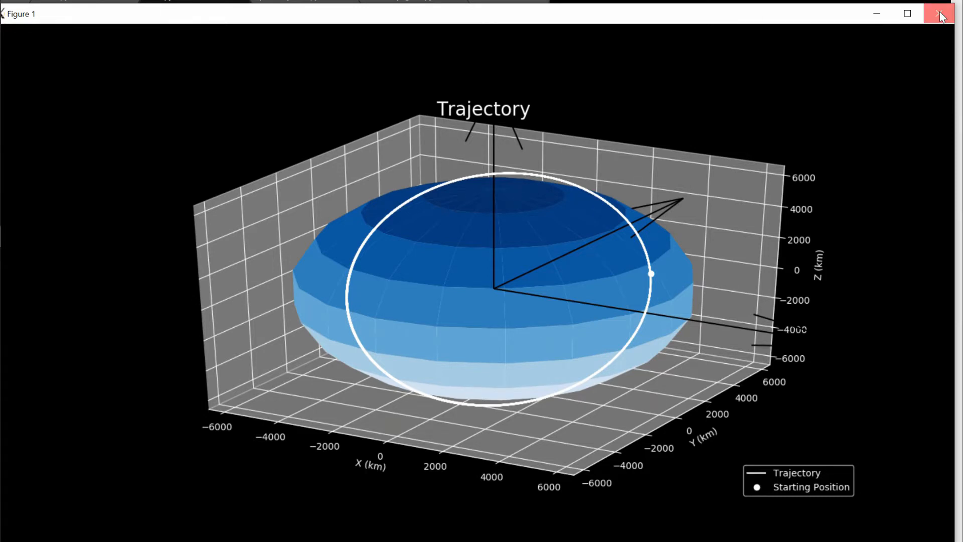
Close the 3D Trajectory figure to view the six COE plots over time
click(941, 14)
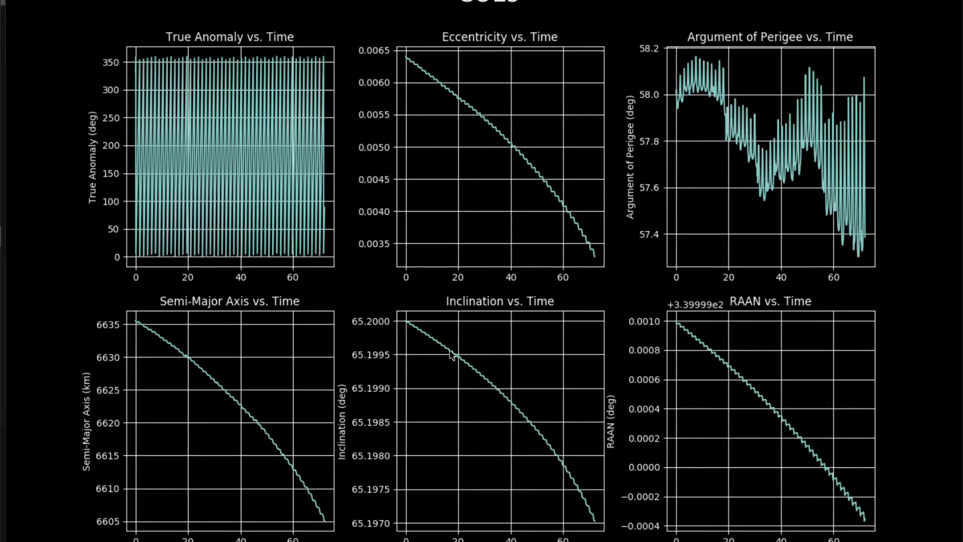
mouse_move(121, 326)
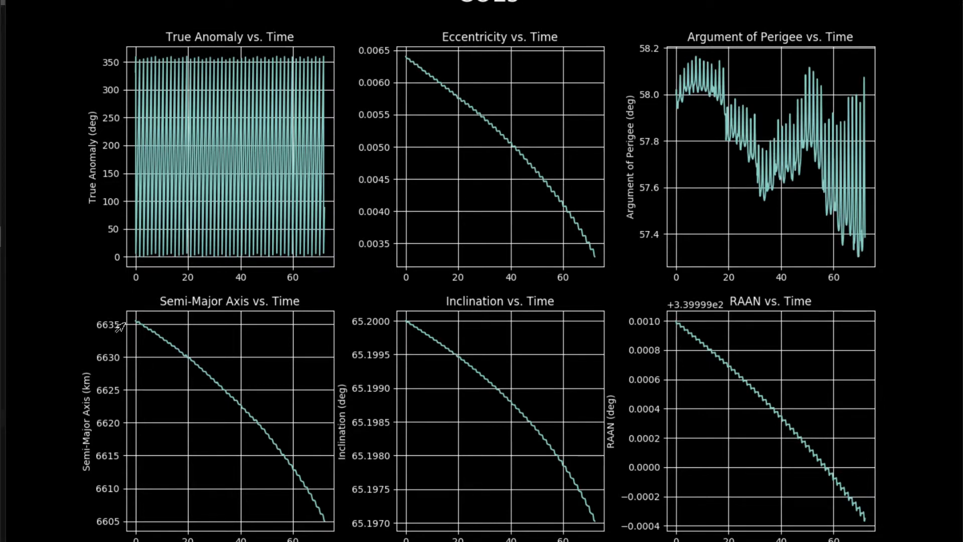
mouse_move(197, 394)
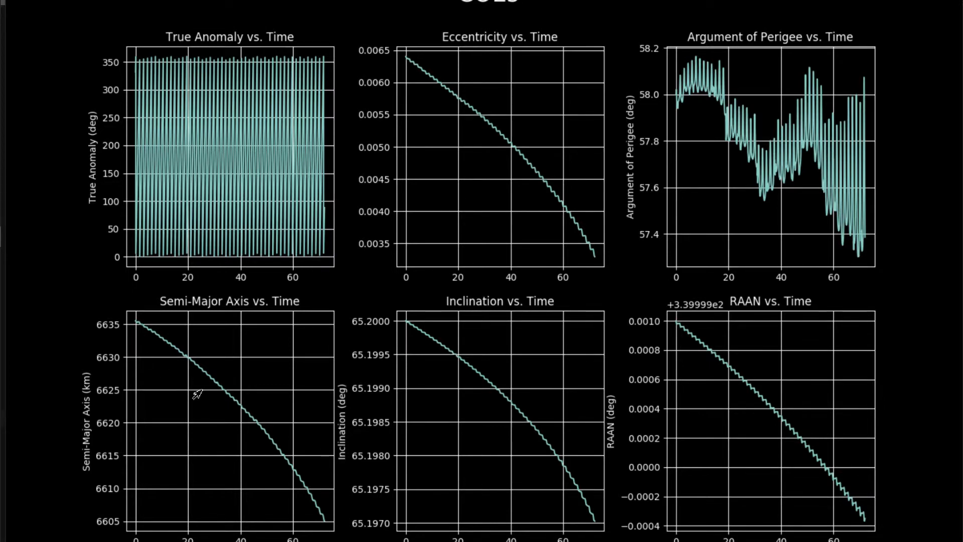
mouse_move(129, 324)
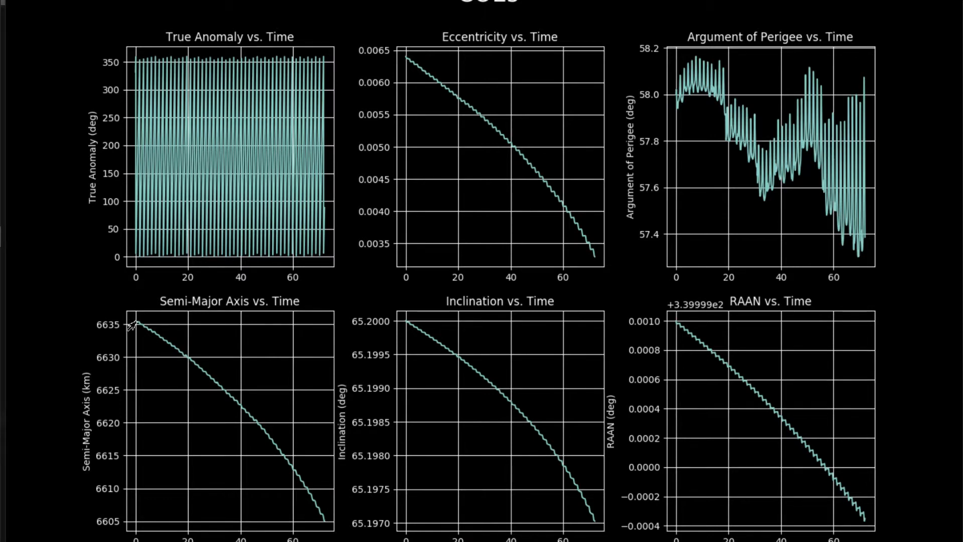
mouse_move(282, 505)
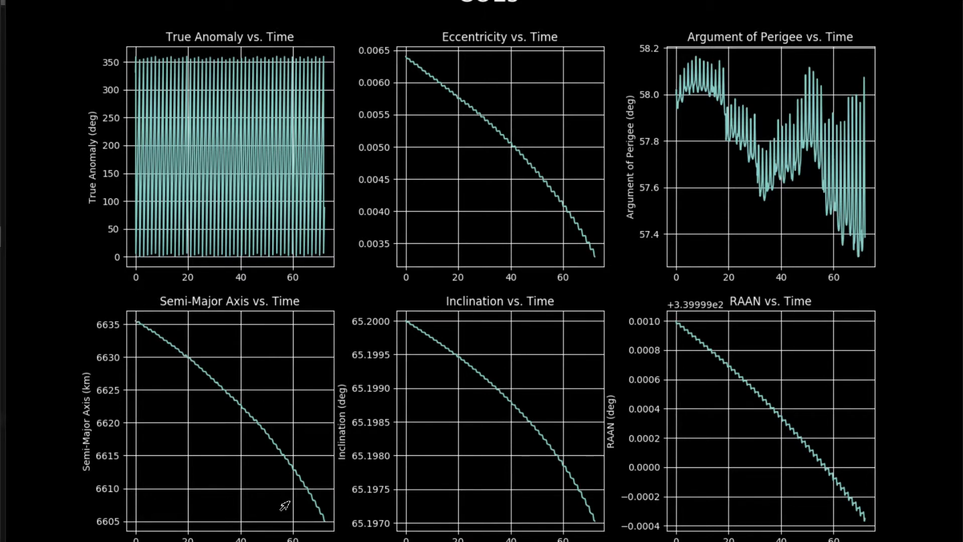
mouse_move(251, 505)
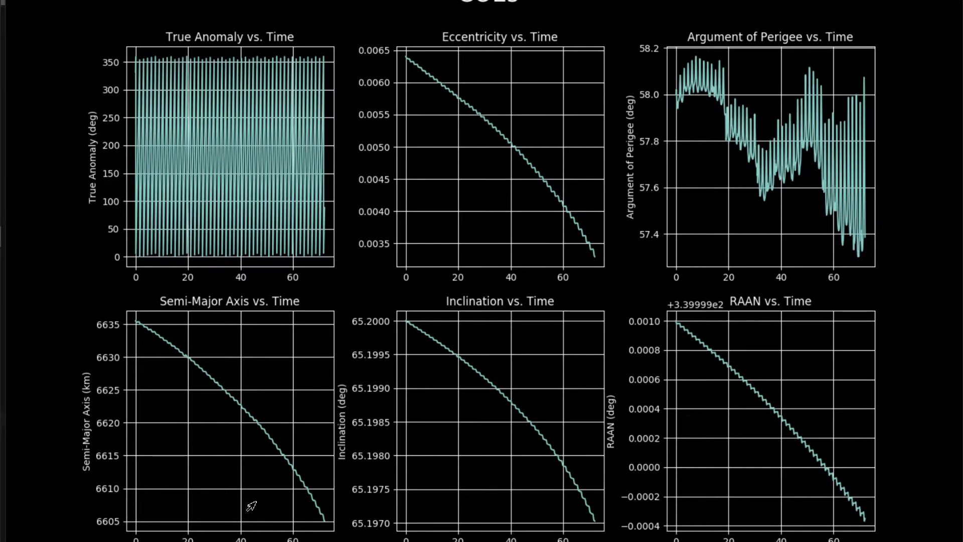
mouse_move(504, 111)
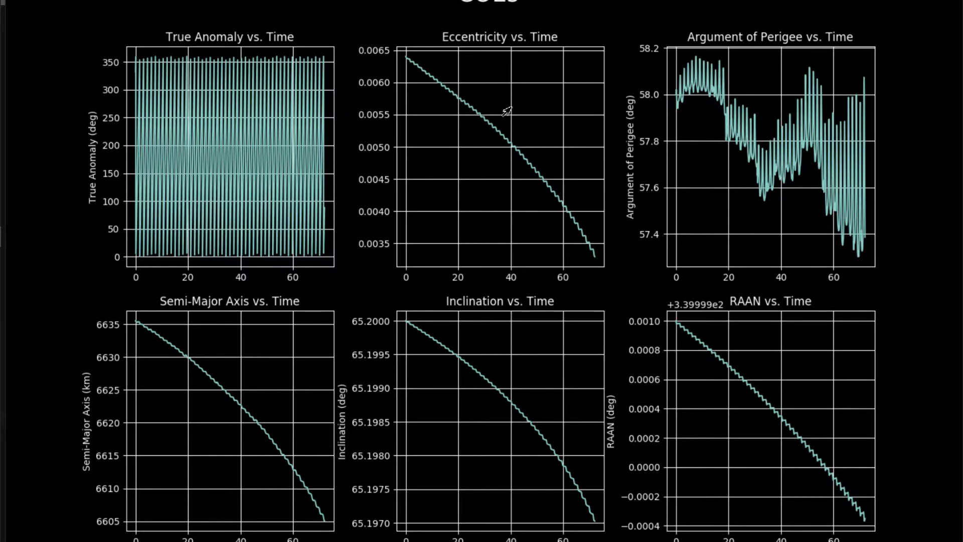
mouse_move(459, 233)
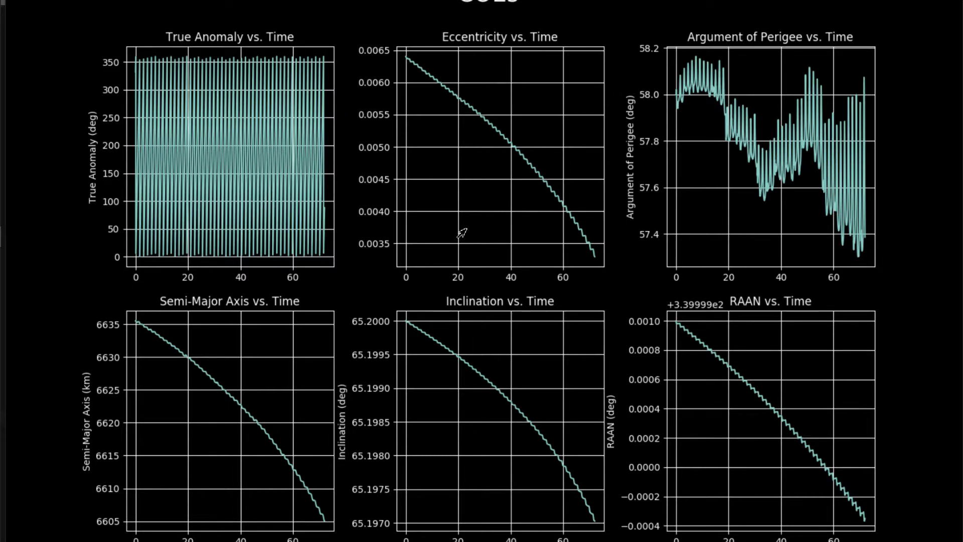
mouse_move(887, 172)
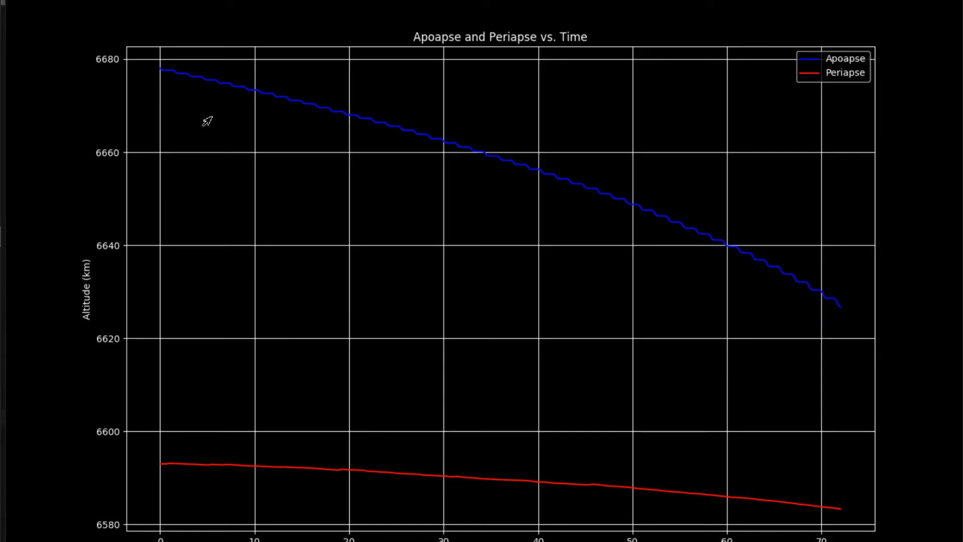
mouse_move(778, 291)
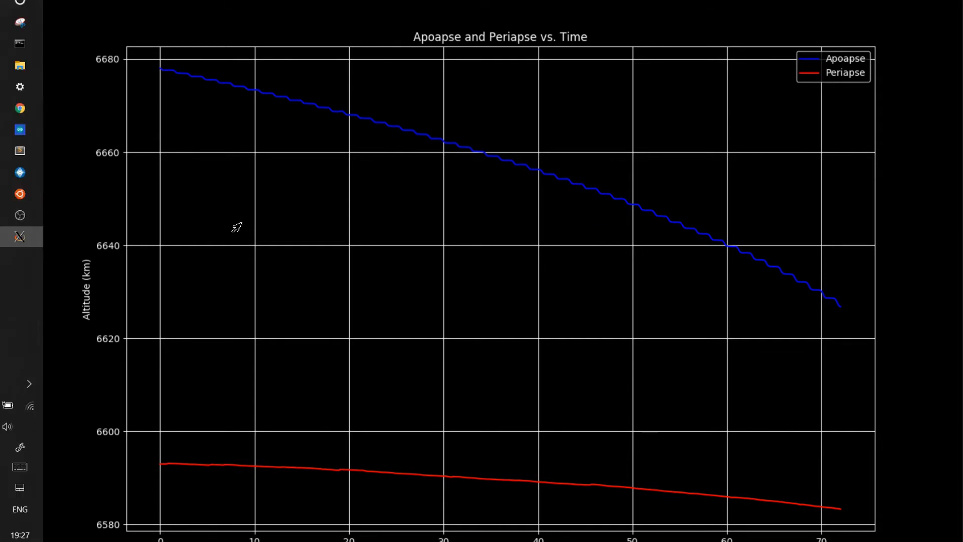
mouse_move(530, 258)
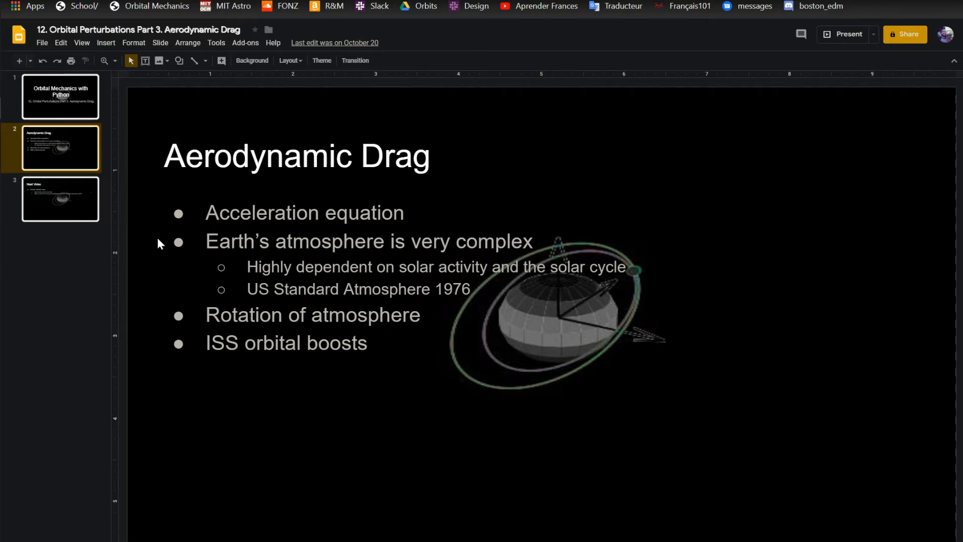
Open the Next Video slide and place the cursor in its bullet list
click(60, 199)
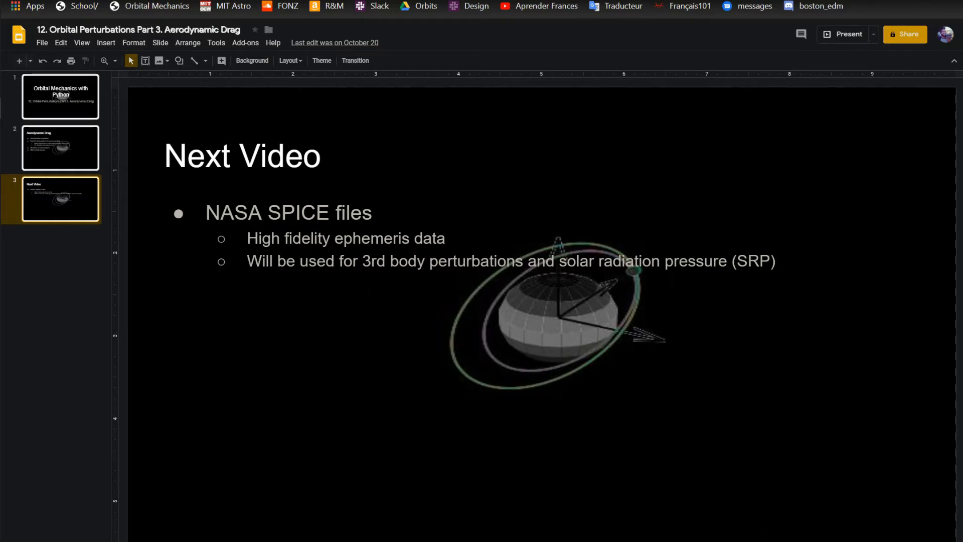
click(288, 213)
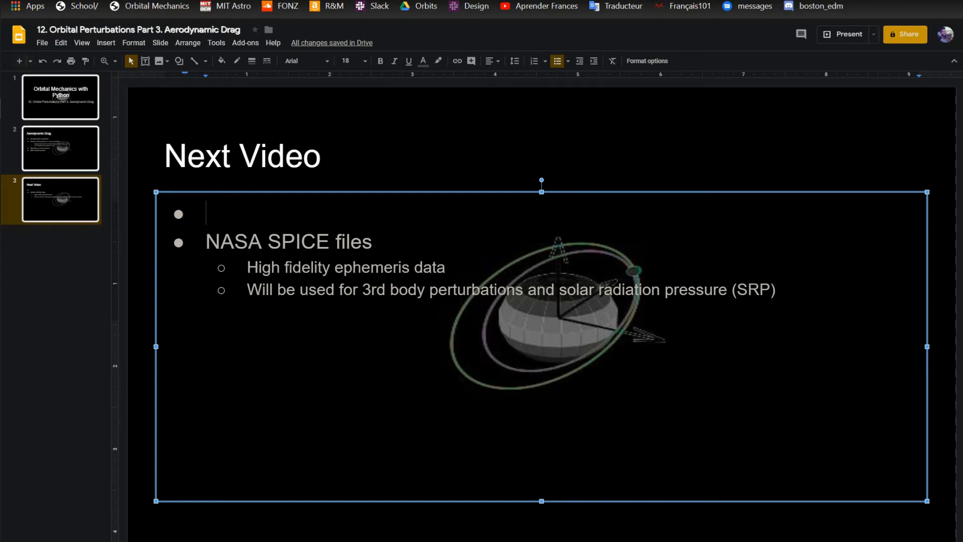
Type 'Low Thrust' into the new top bullet above NASA SPICE files
text(Low t)
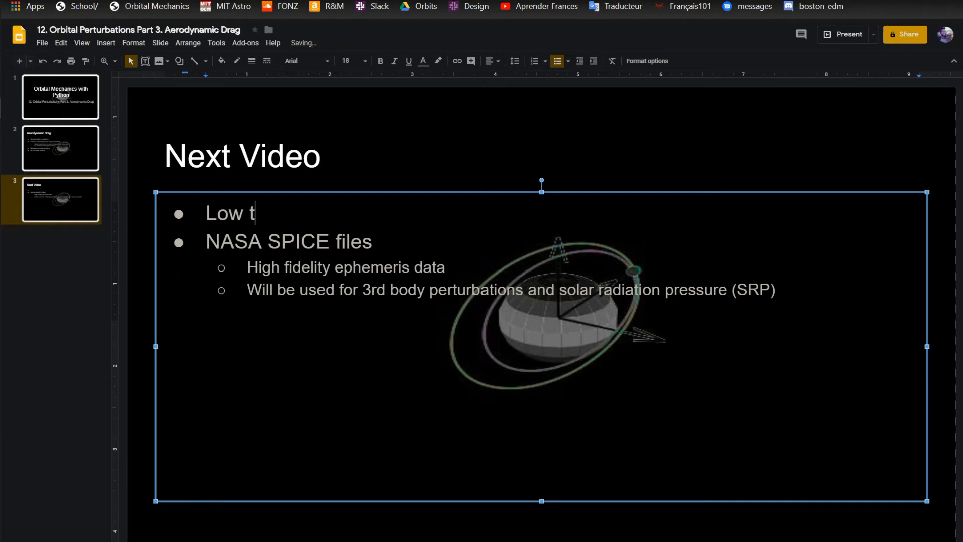
text(hrust)
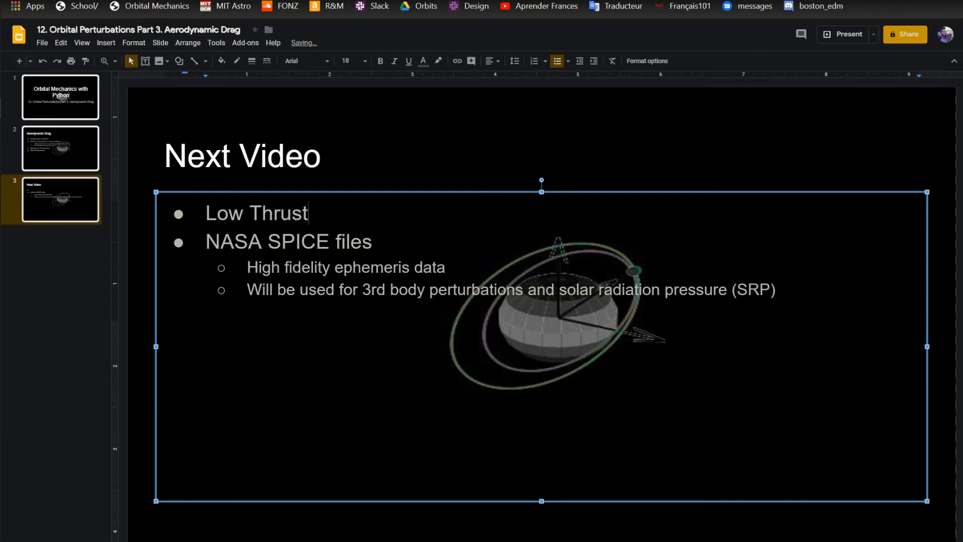